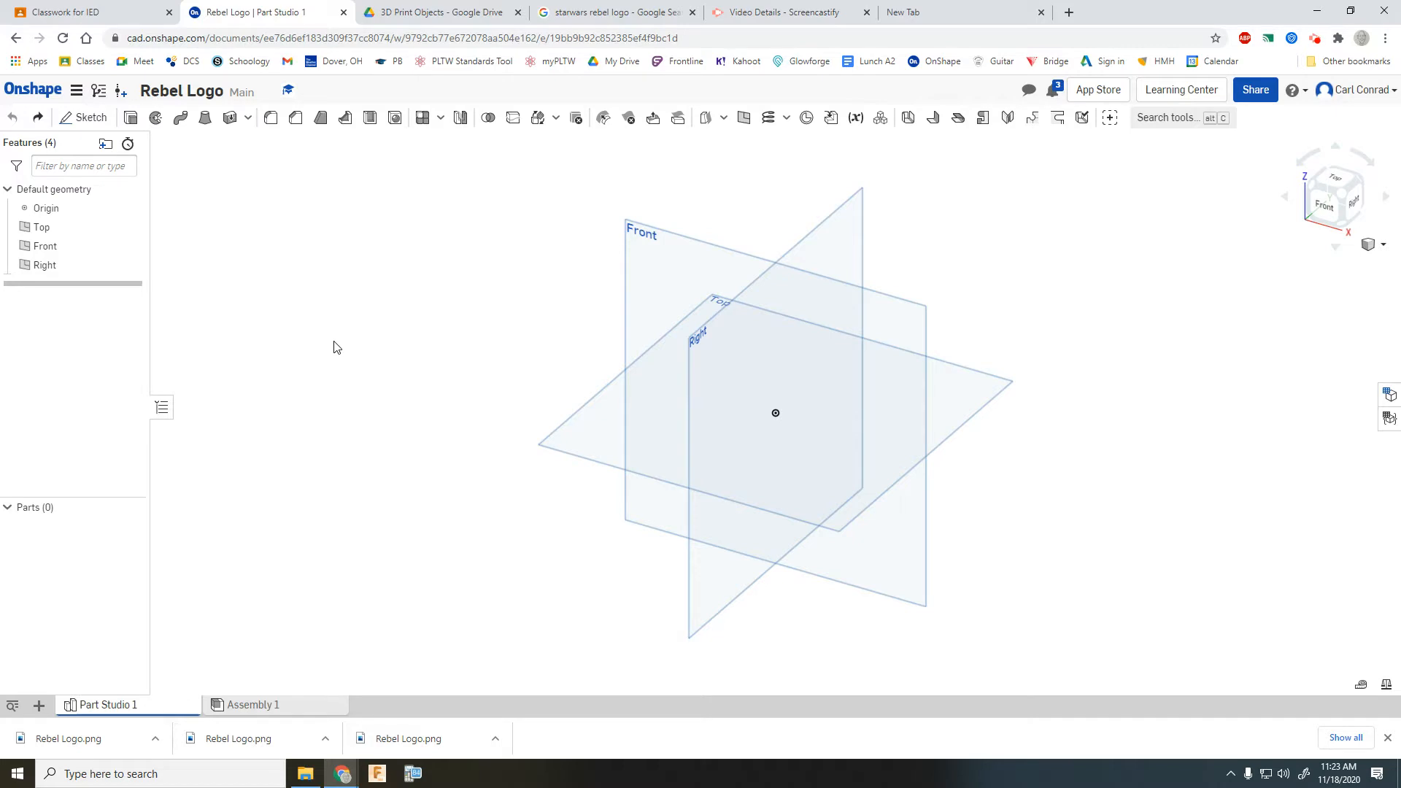
pyautogui.moveTo(296, 260)
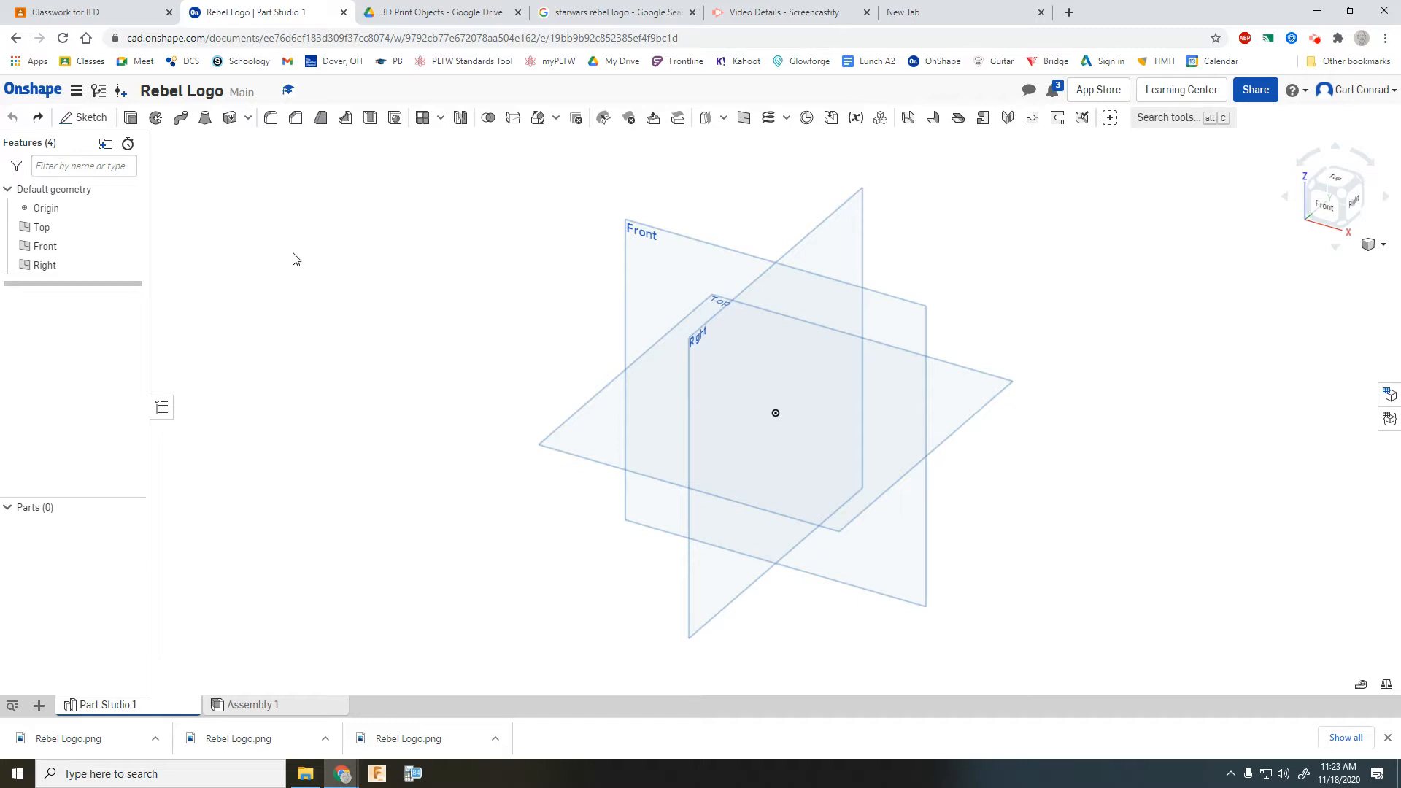
# Check the Onshape workspace's default units and leave them unchanged.
pyautogui.click(76, 91)
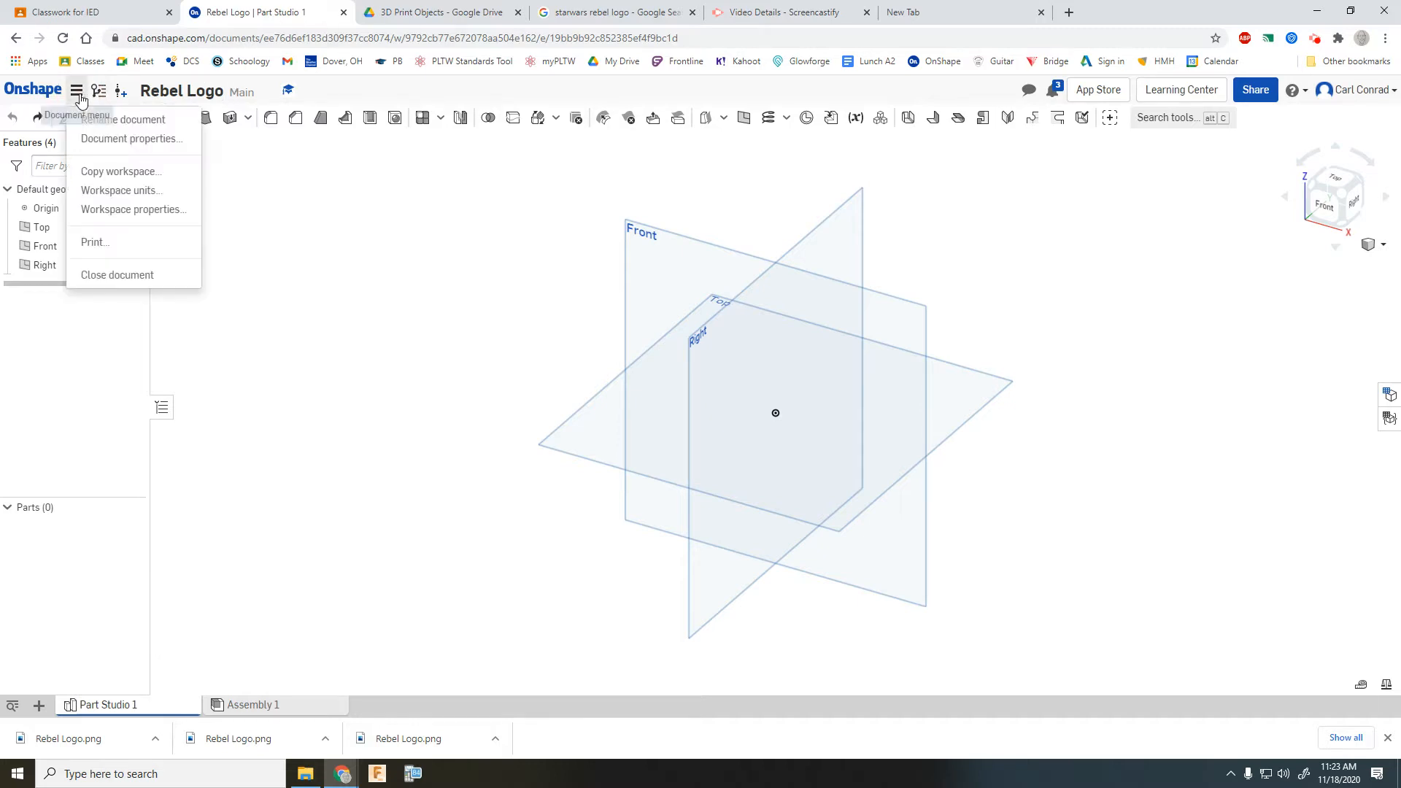
pyautogui.click(121, 190)
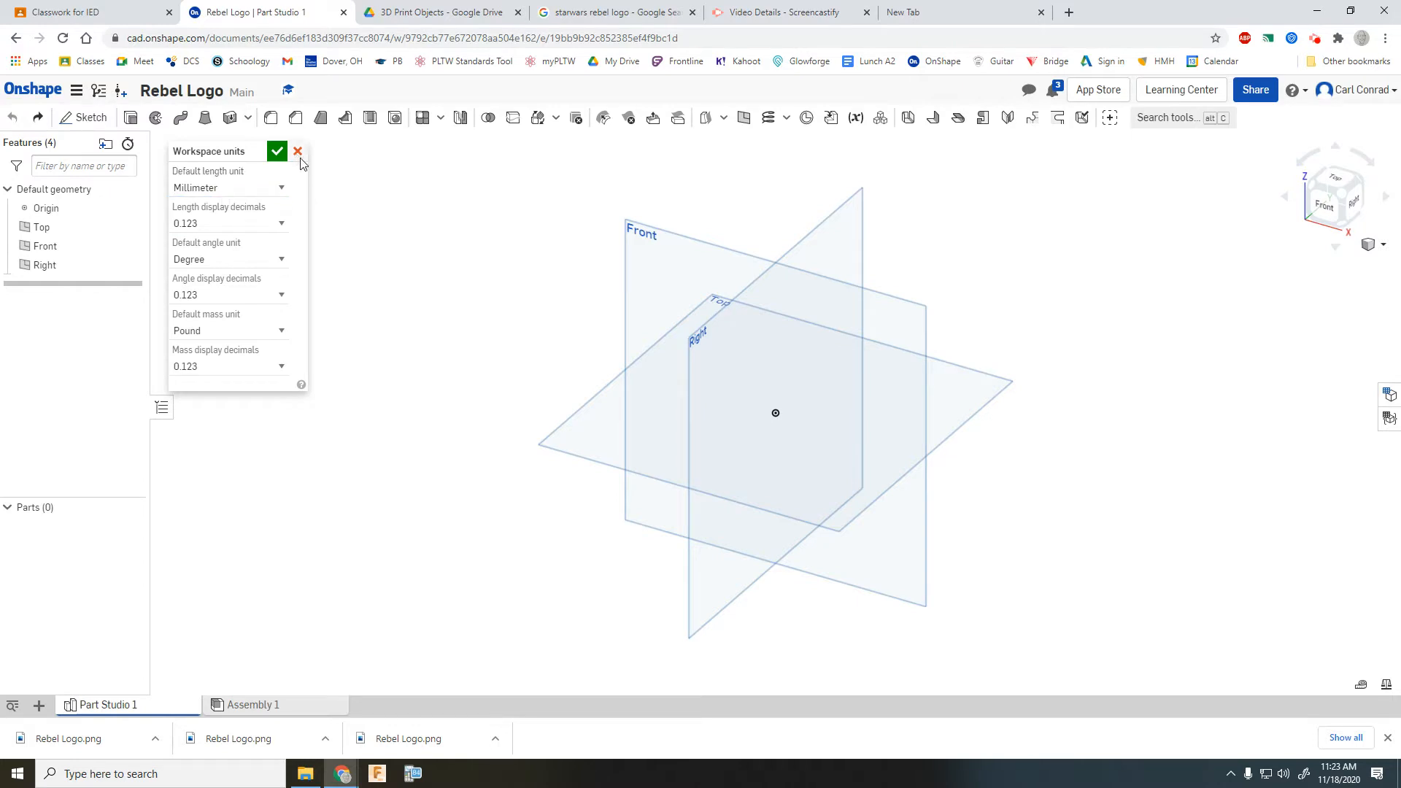
pyautogui.click(298, 151)
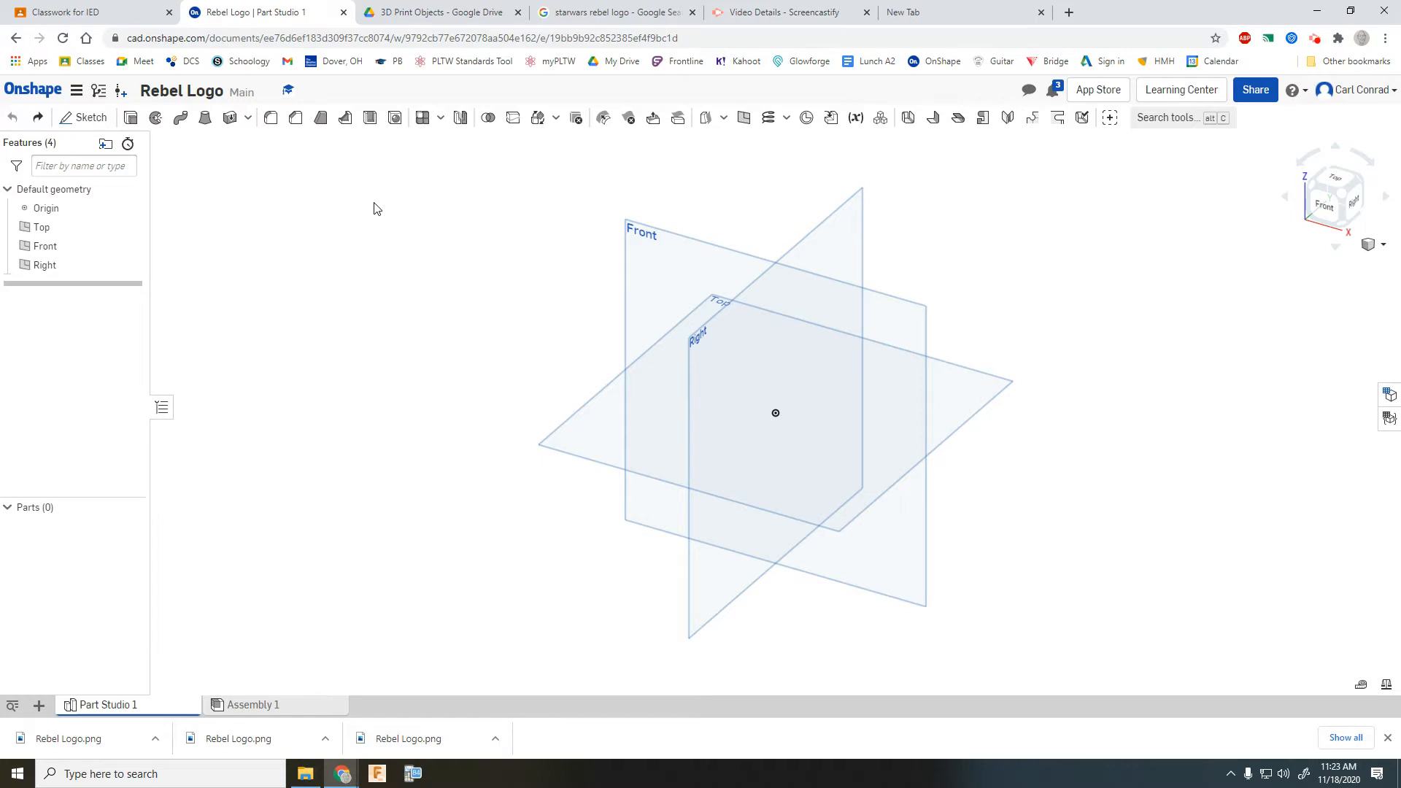
pyautogui.moveTo(407, 181)
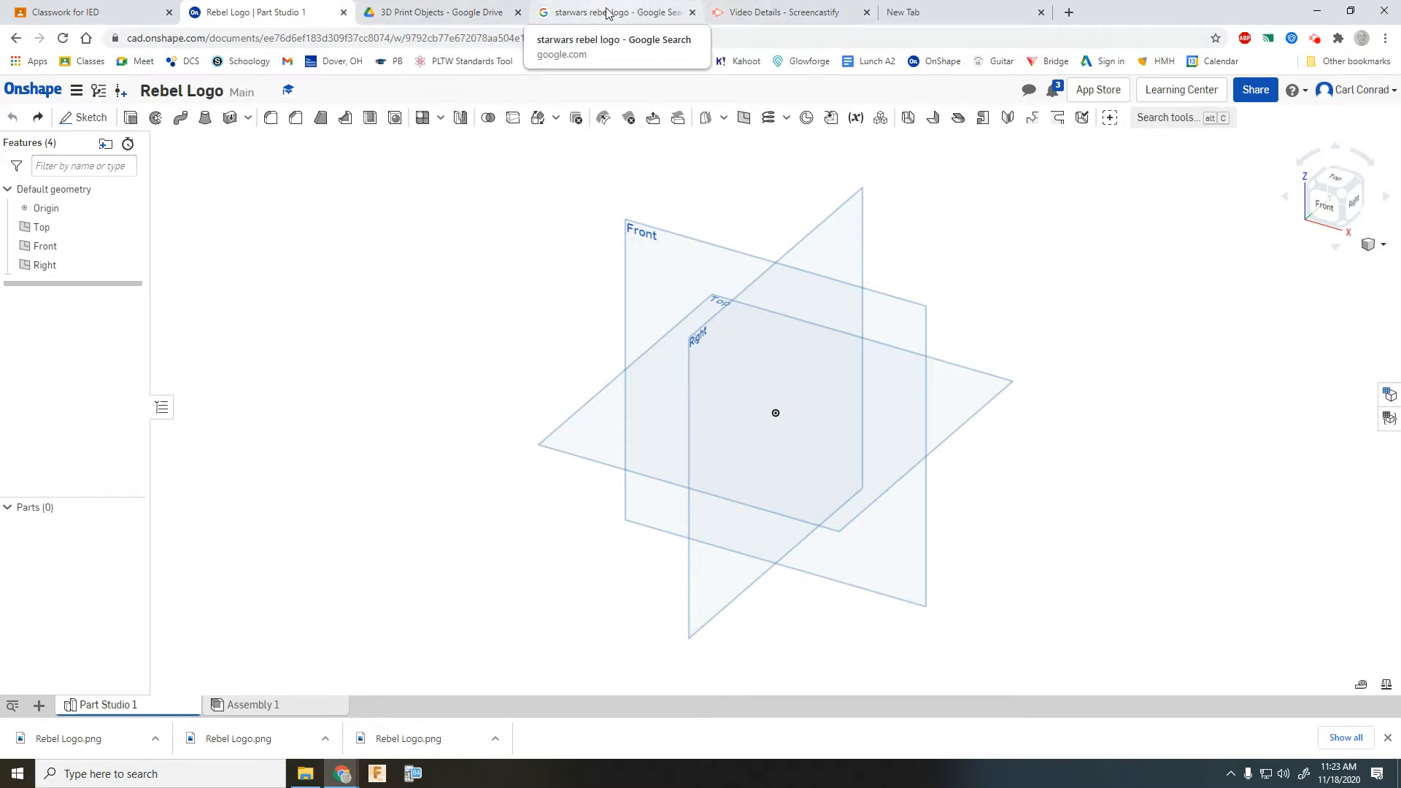
# Save the large black Rebel Alliance logo from Google Images as Rebel Logo in Downloads.
pyautogui.click(615, 12)
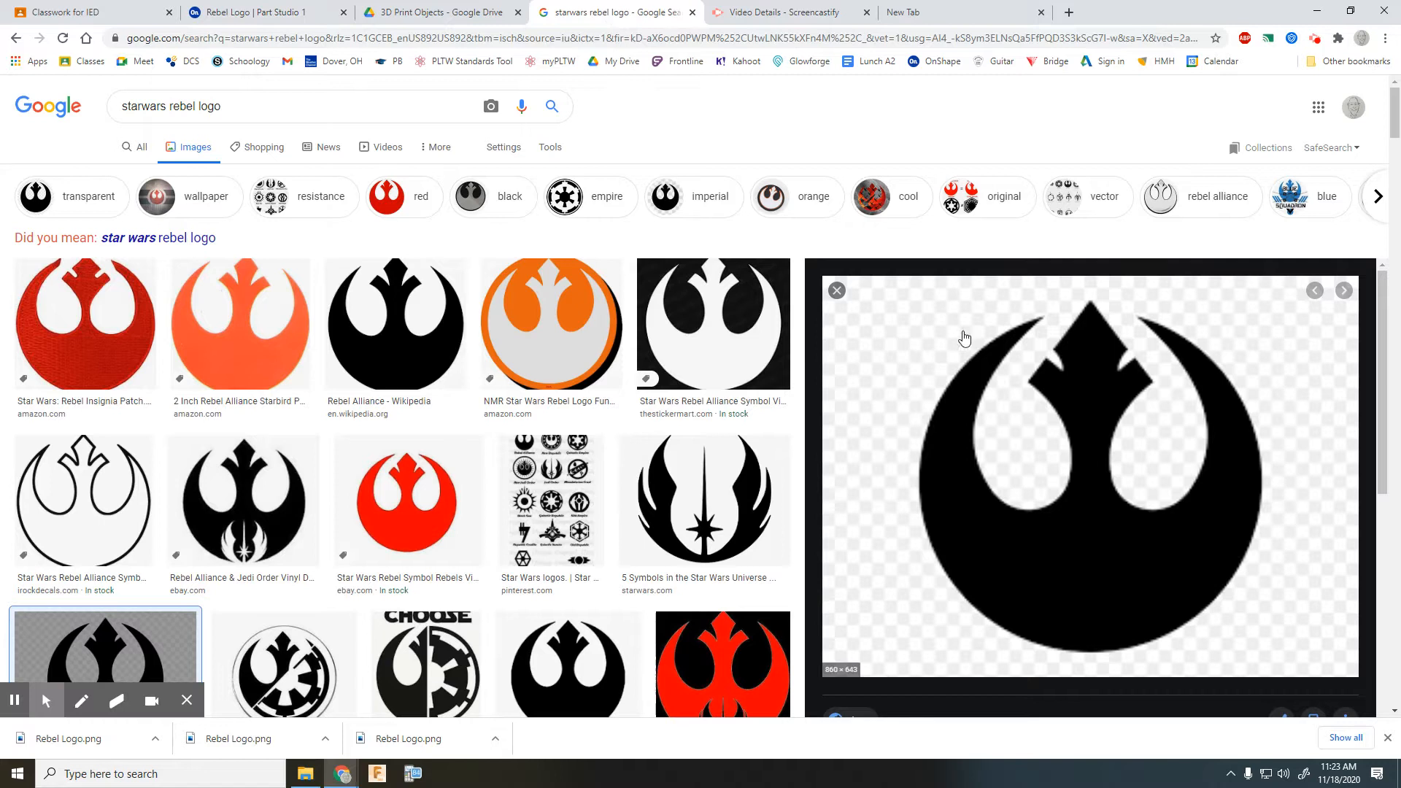
pyautogui.moveTo(1058, 391)
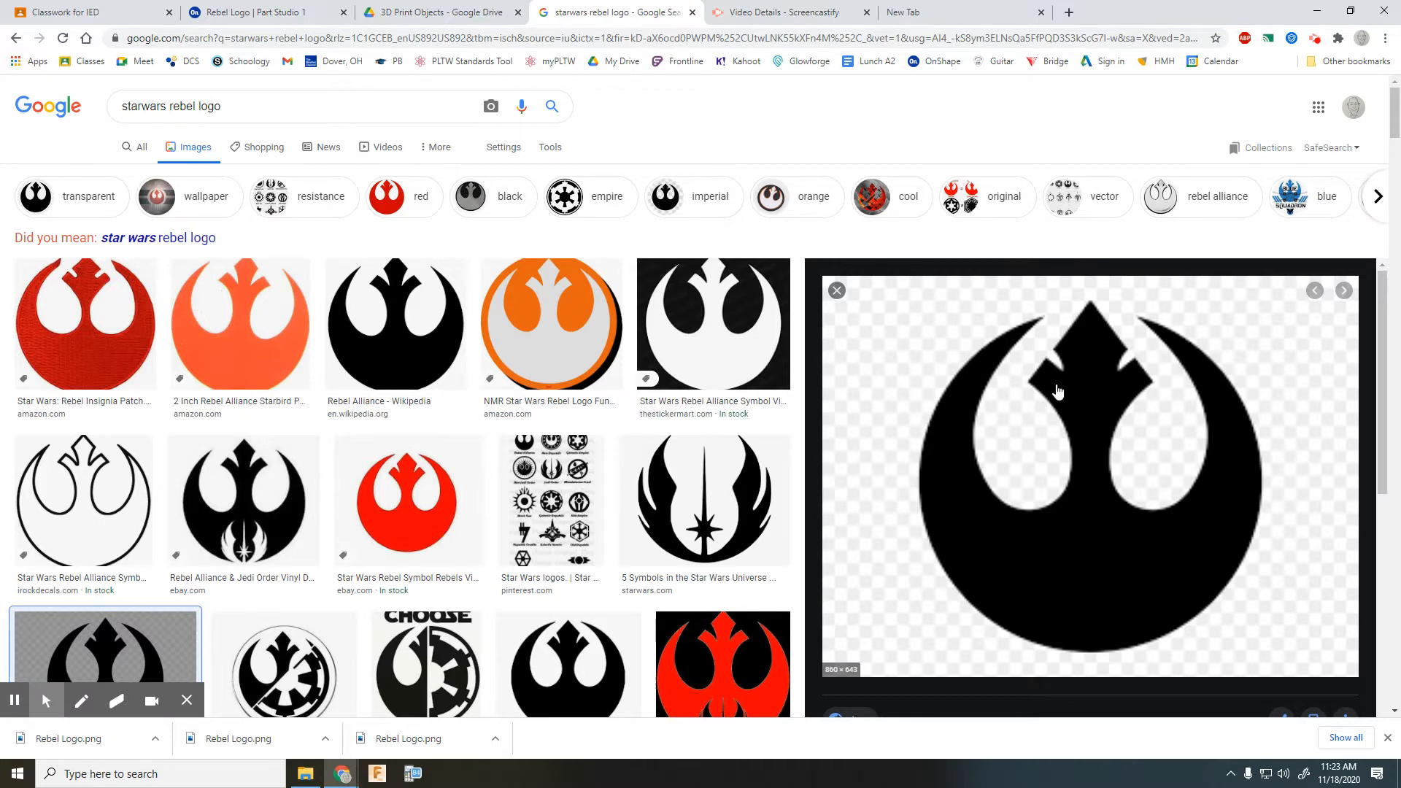
pyautogui.moveTo(1049, 434)
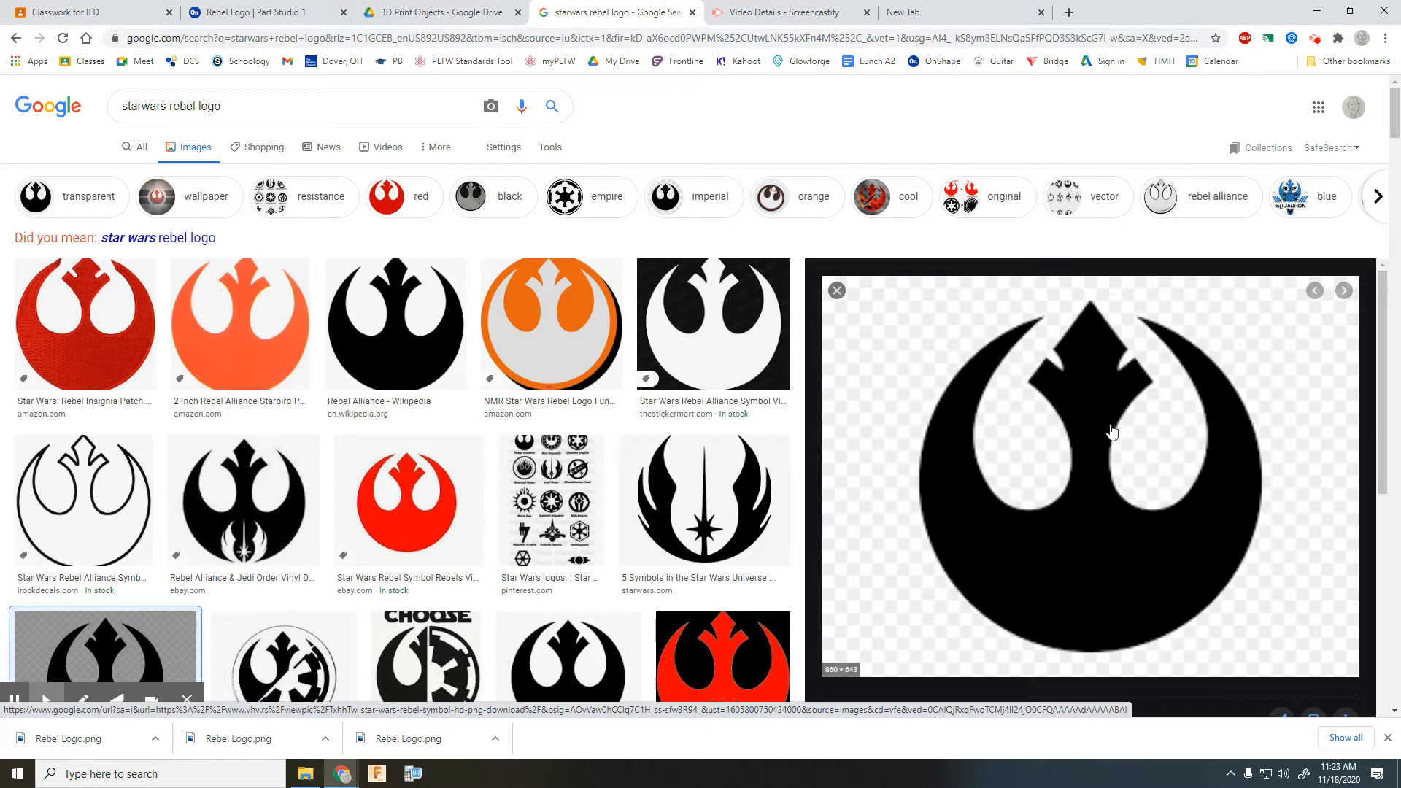
pyautogui.moveTo(1088, 402)
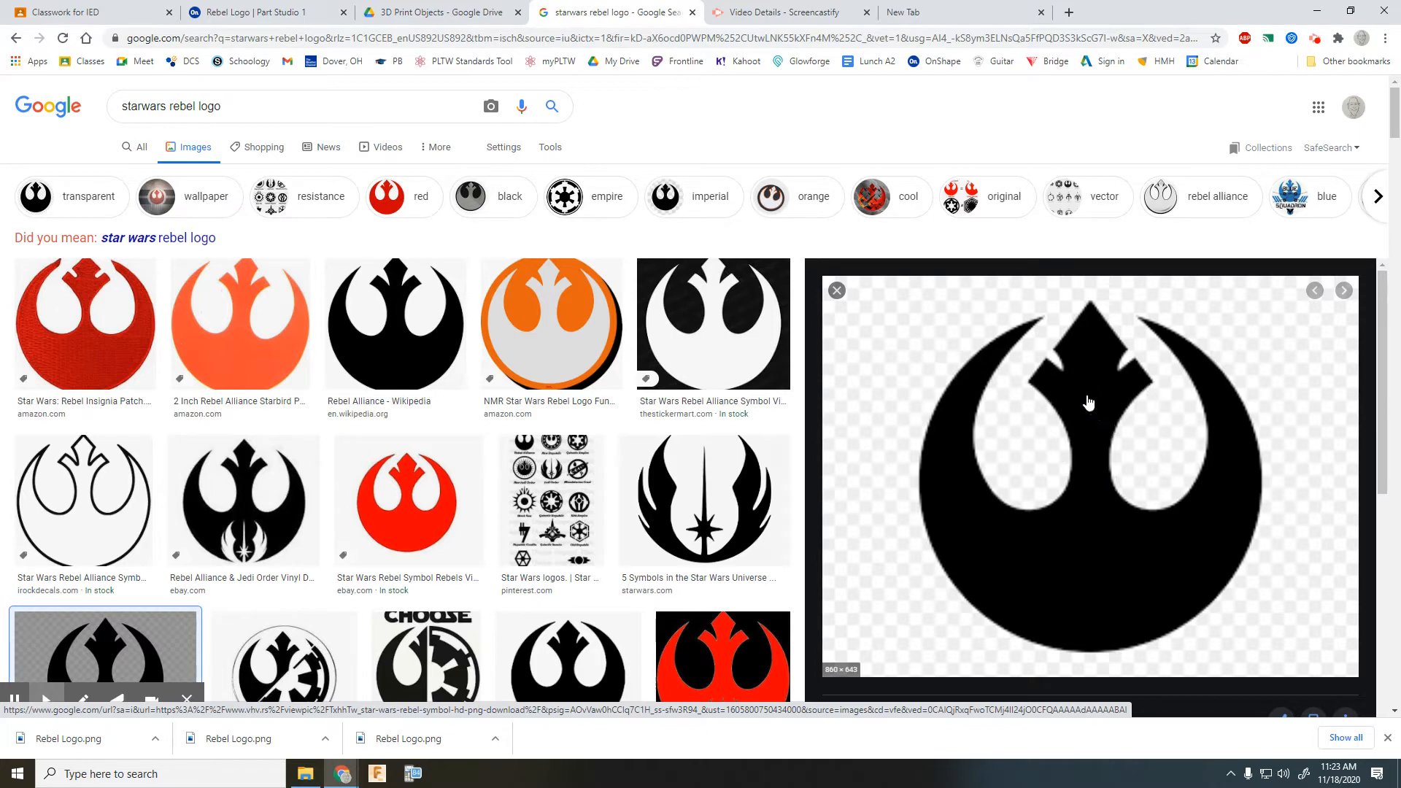
pyautogui.rightClick(1089, 403)
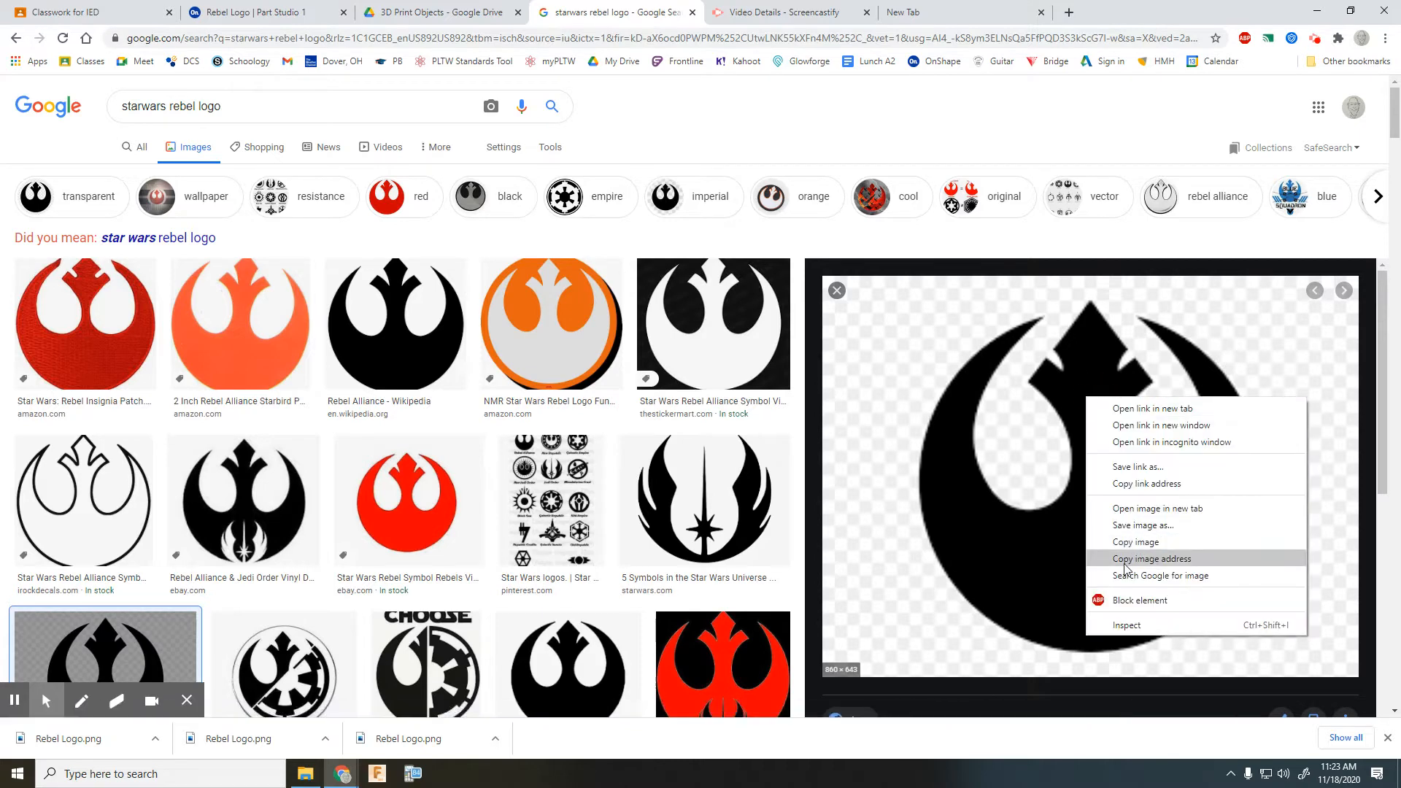
pyautogui.click(1147, 524)
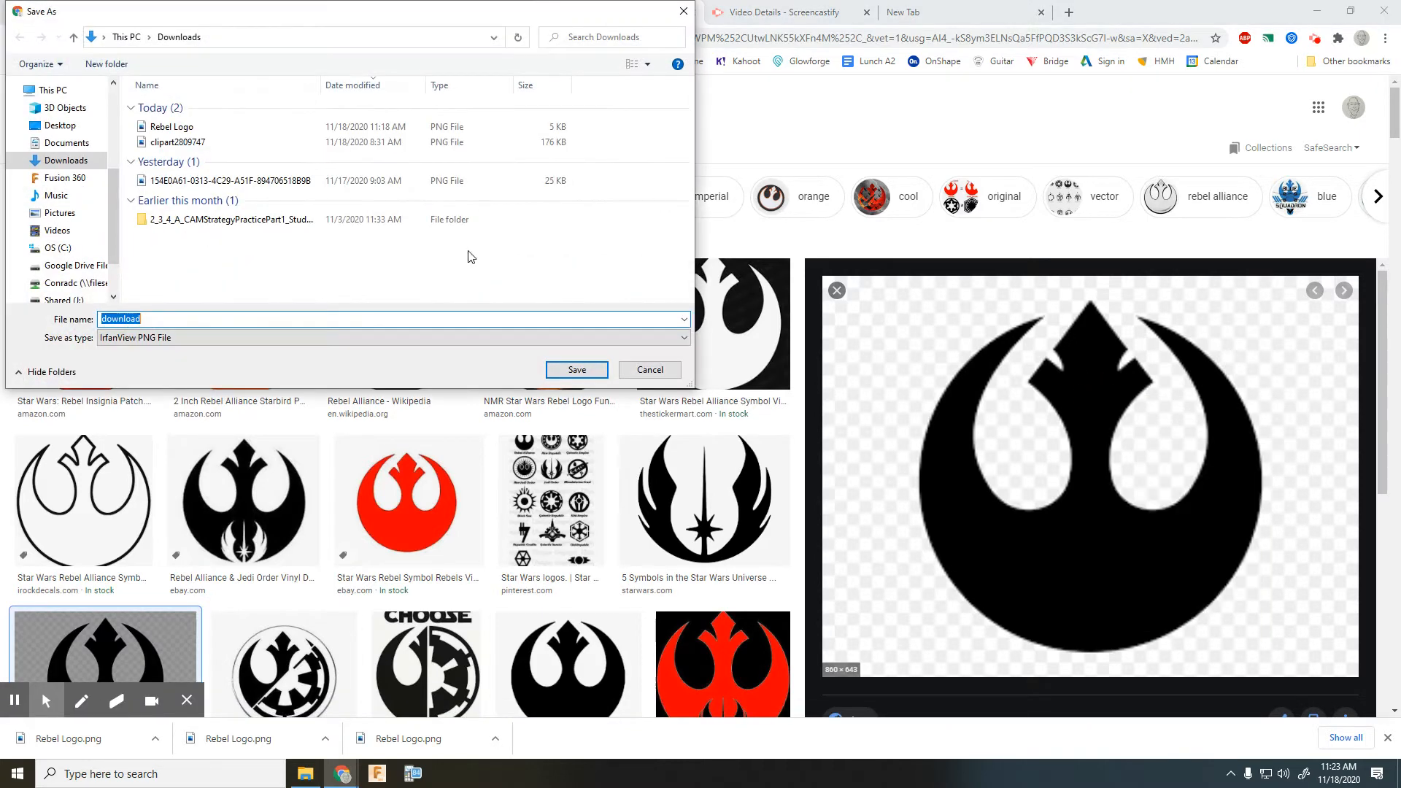
pyautogui.click(171, 125)
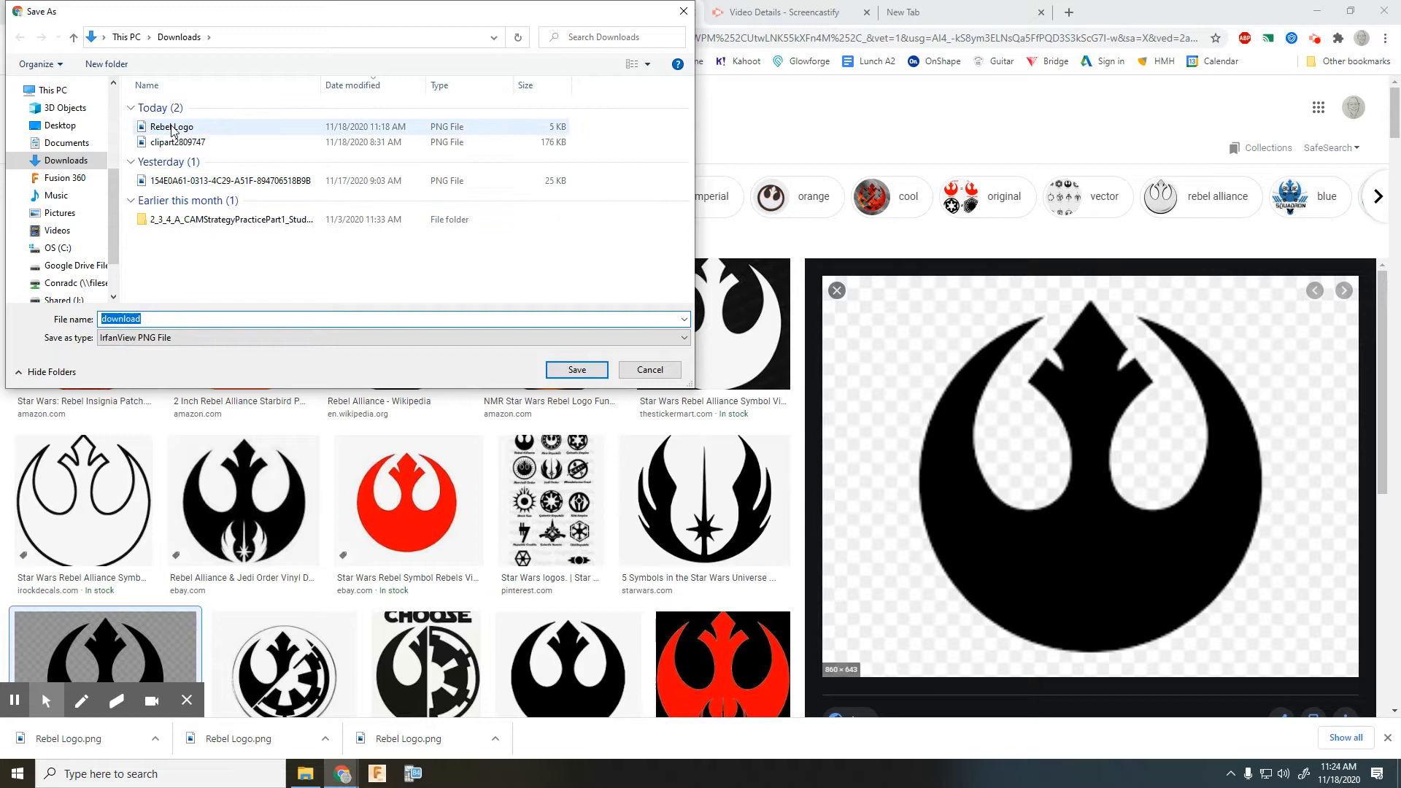
pyautogui.click(170, 125)
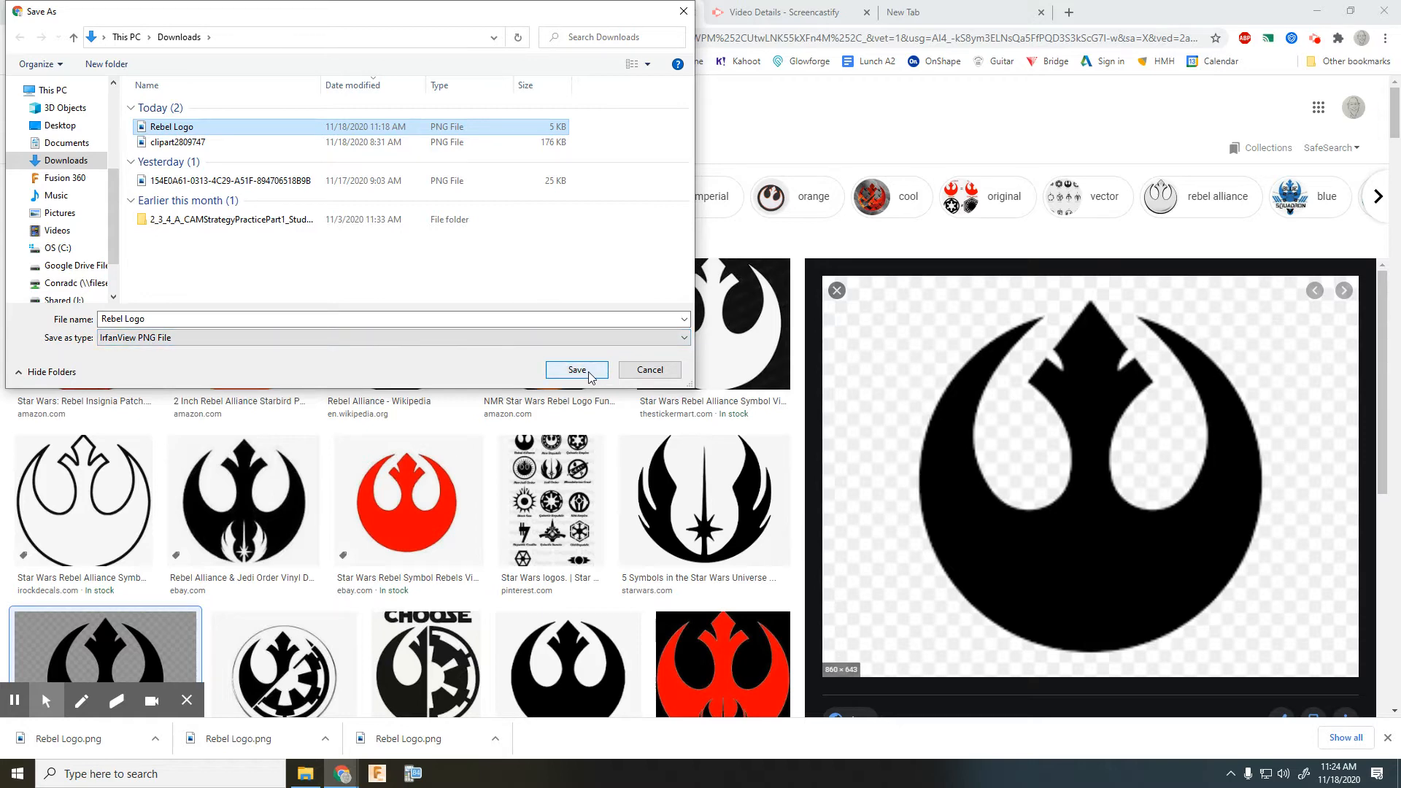
pyautogui.click(577, 370)
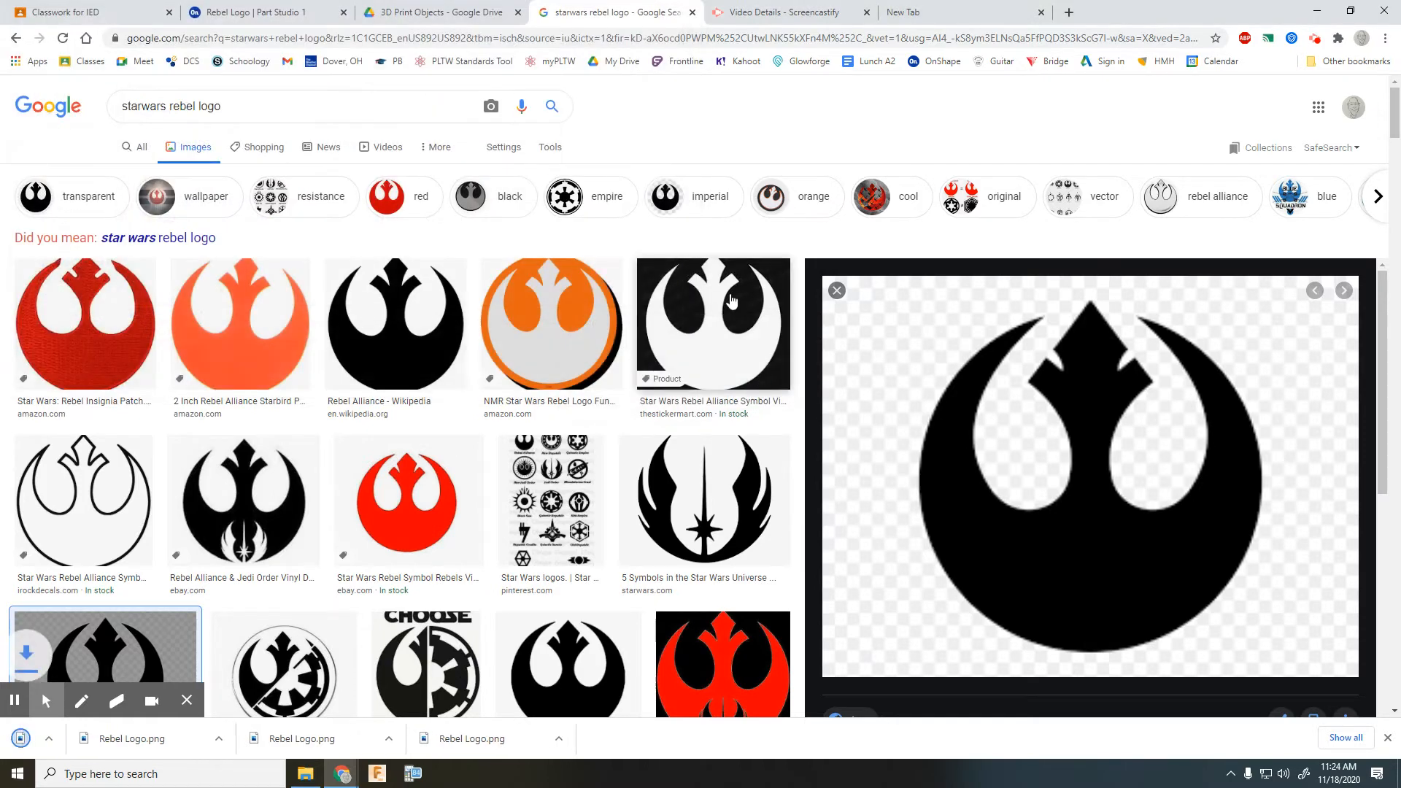
# Start Sketch 1 on the Front plane in the Rebel Logo document and choose Insert image.
pyautogui.click(260, 12)
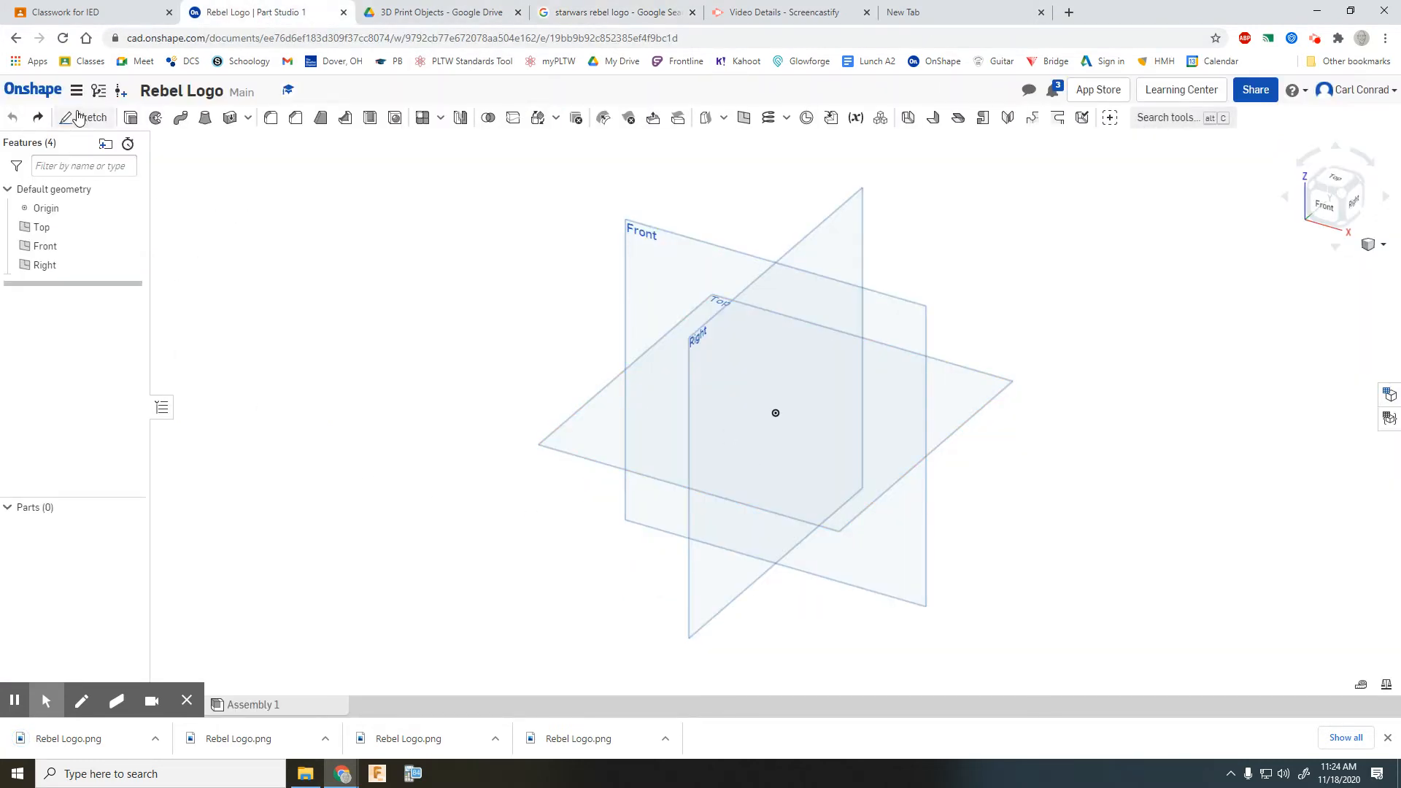
pyautogui.moveTo(84, 116)
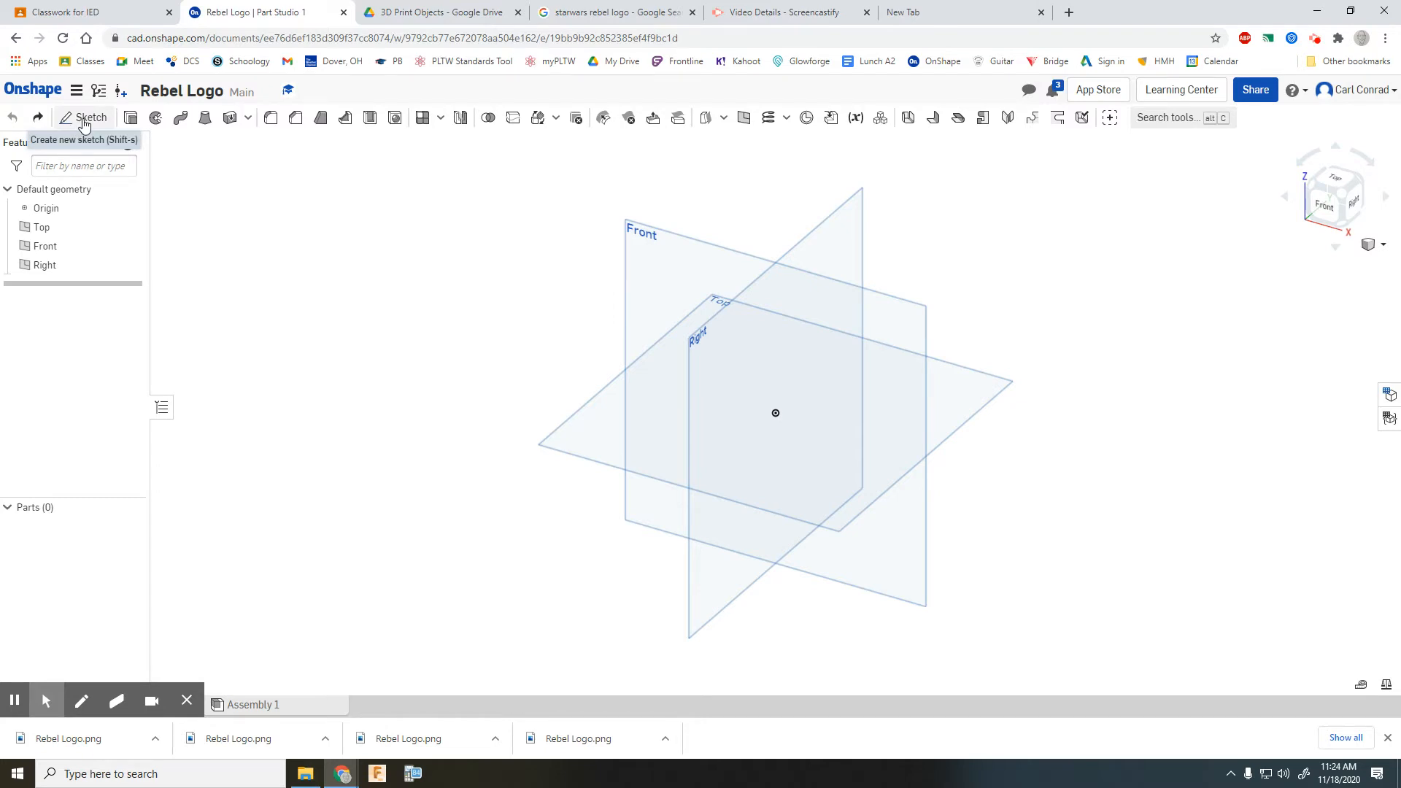
pyautogui.click(83, 116)
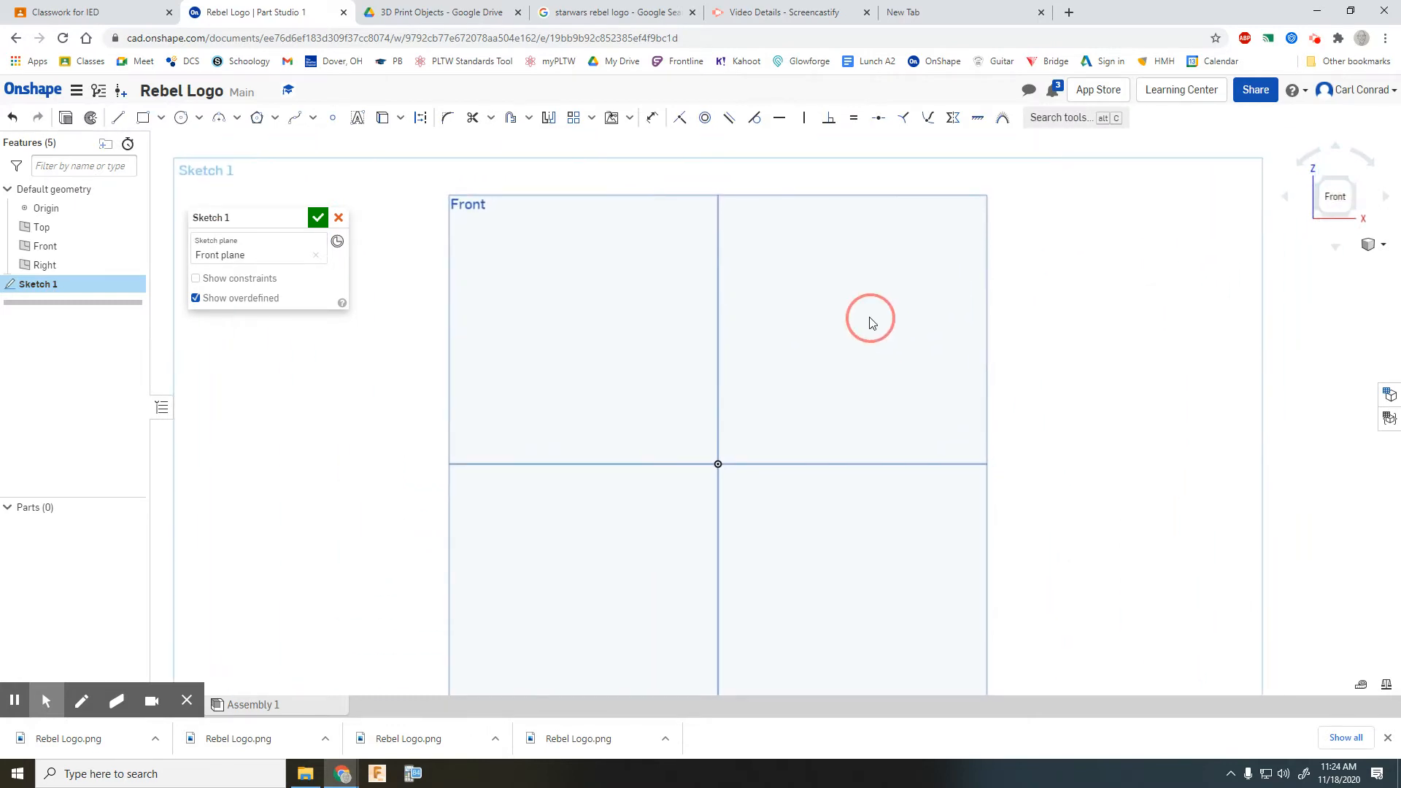
pyautogui.click(612, 116)
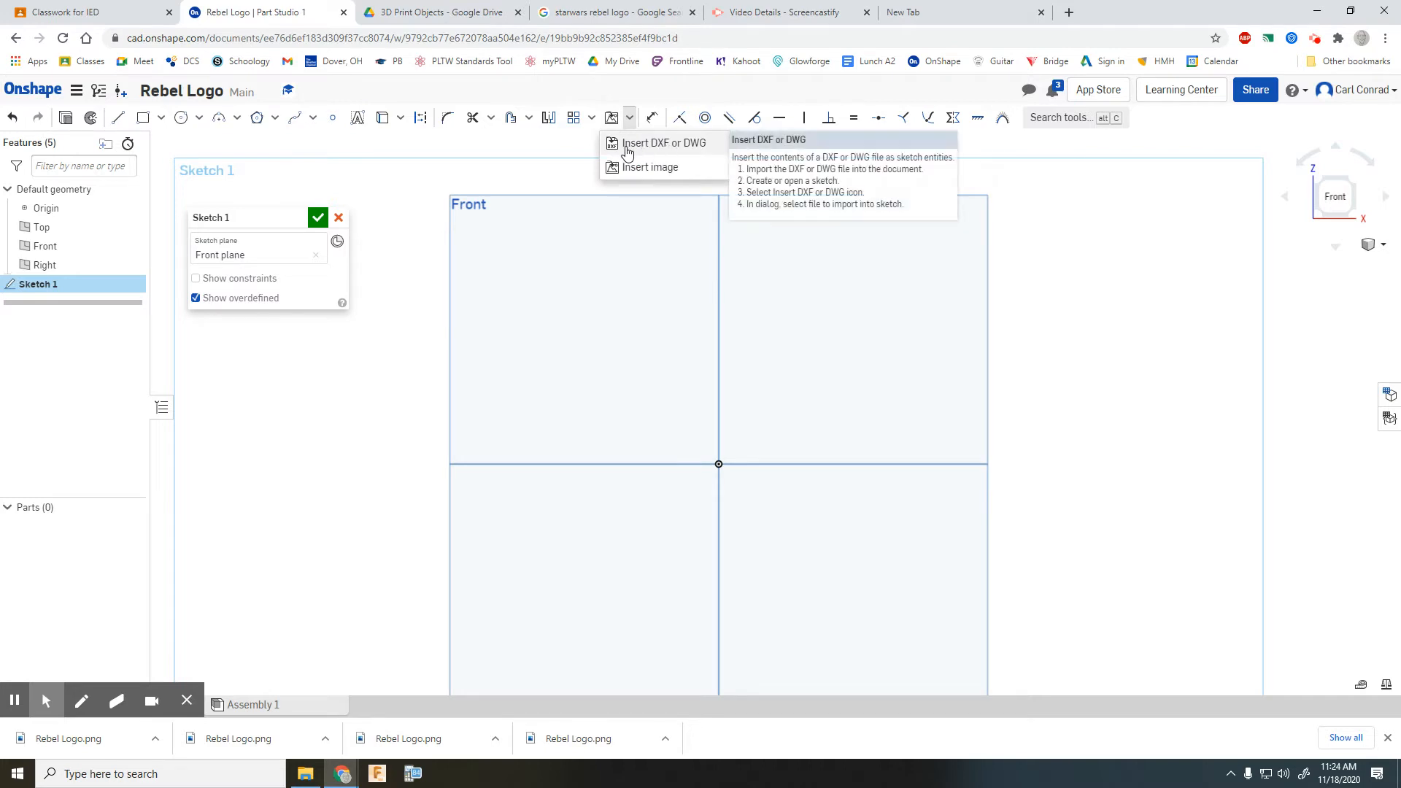
pyautogui.moveTo(652, 174)
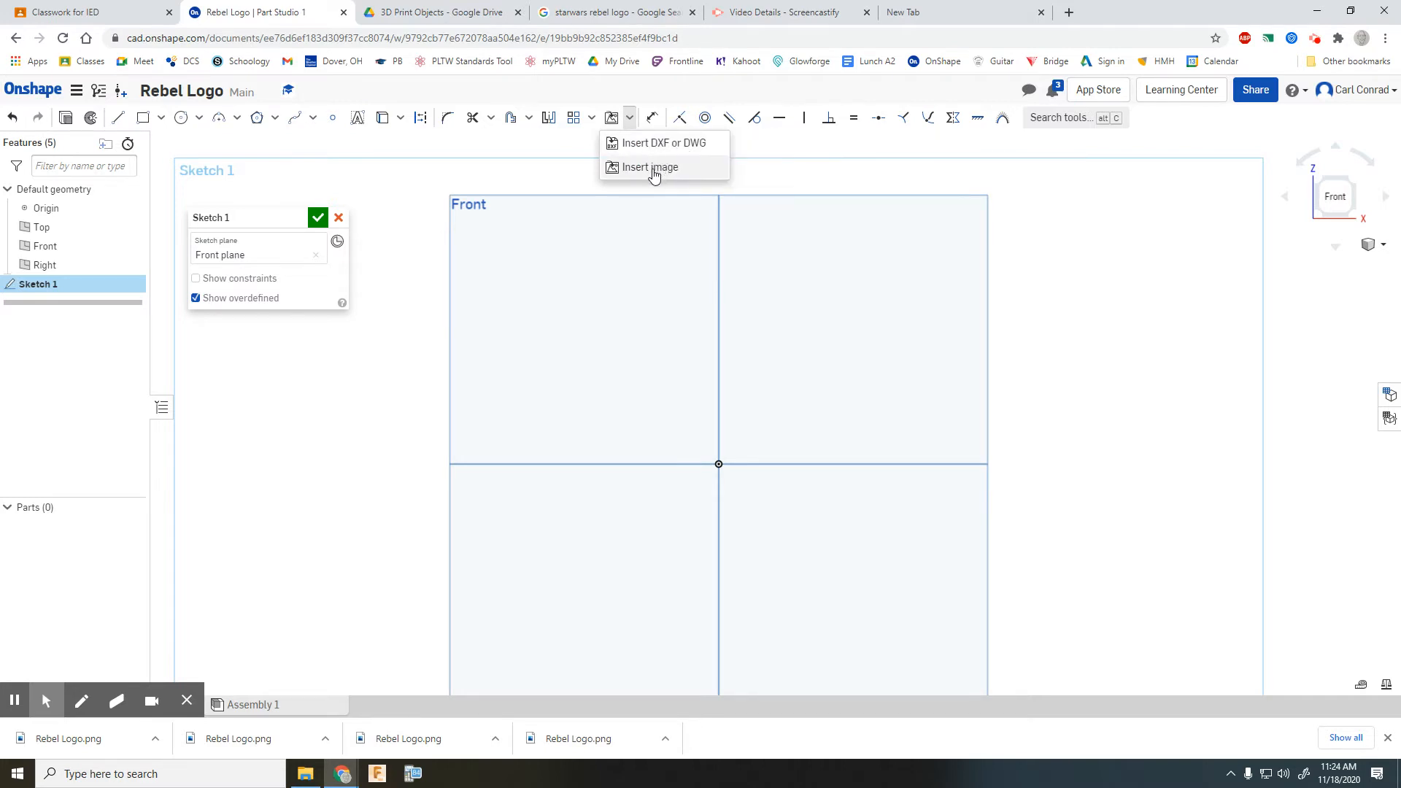
pyautogui.click(645, 166)
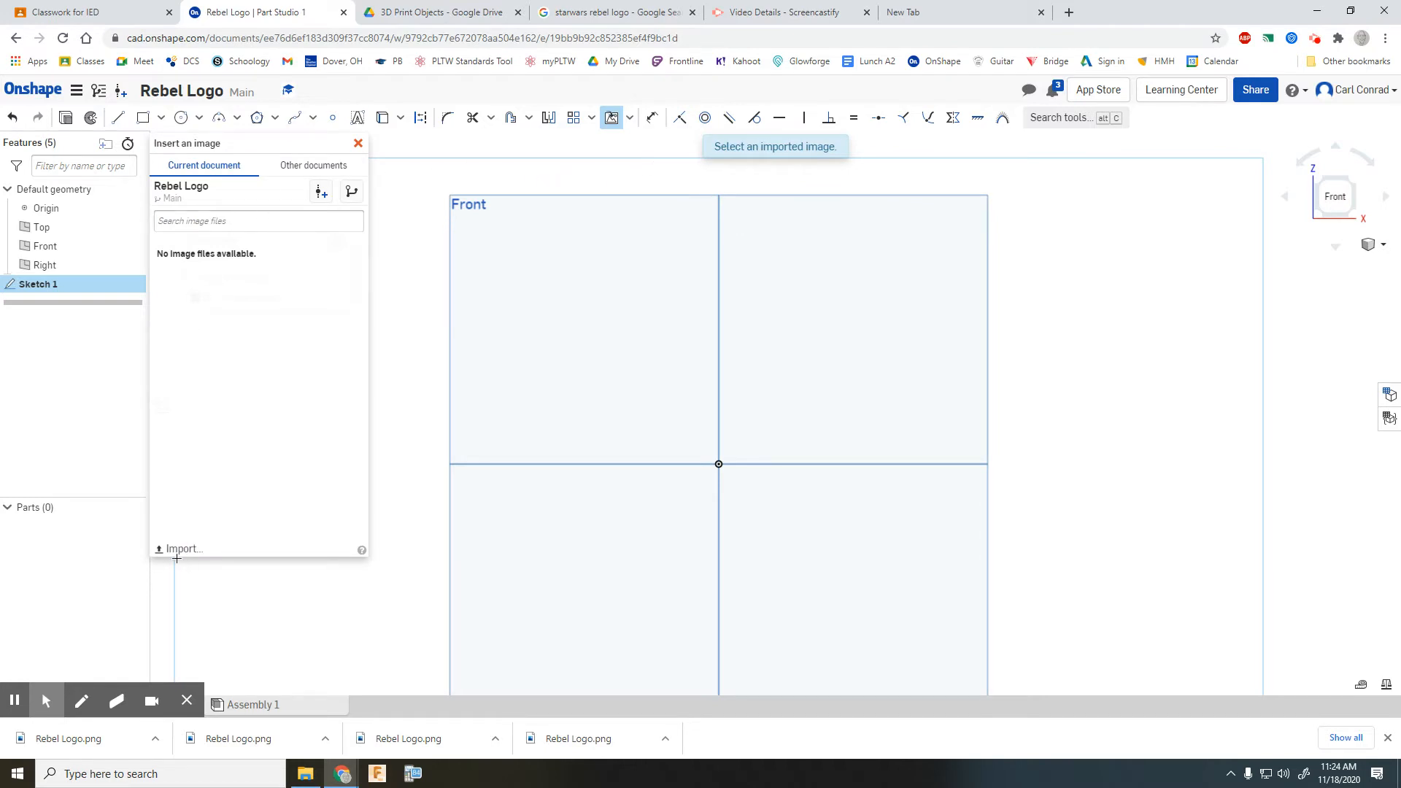
# Import Rebel Logo.png from Downloads and place it across the sketch area as a tracing reference.
pyautogui.click(184, 549)
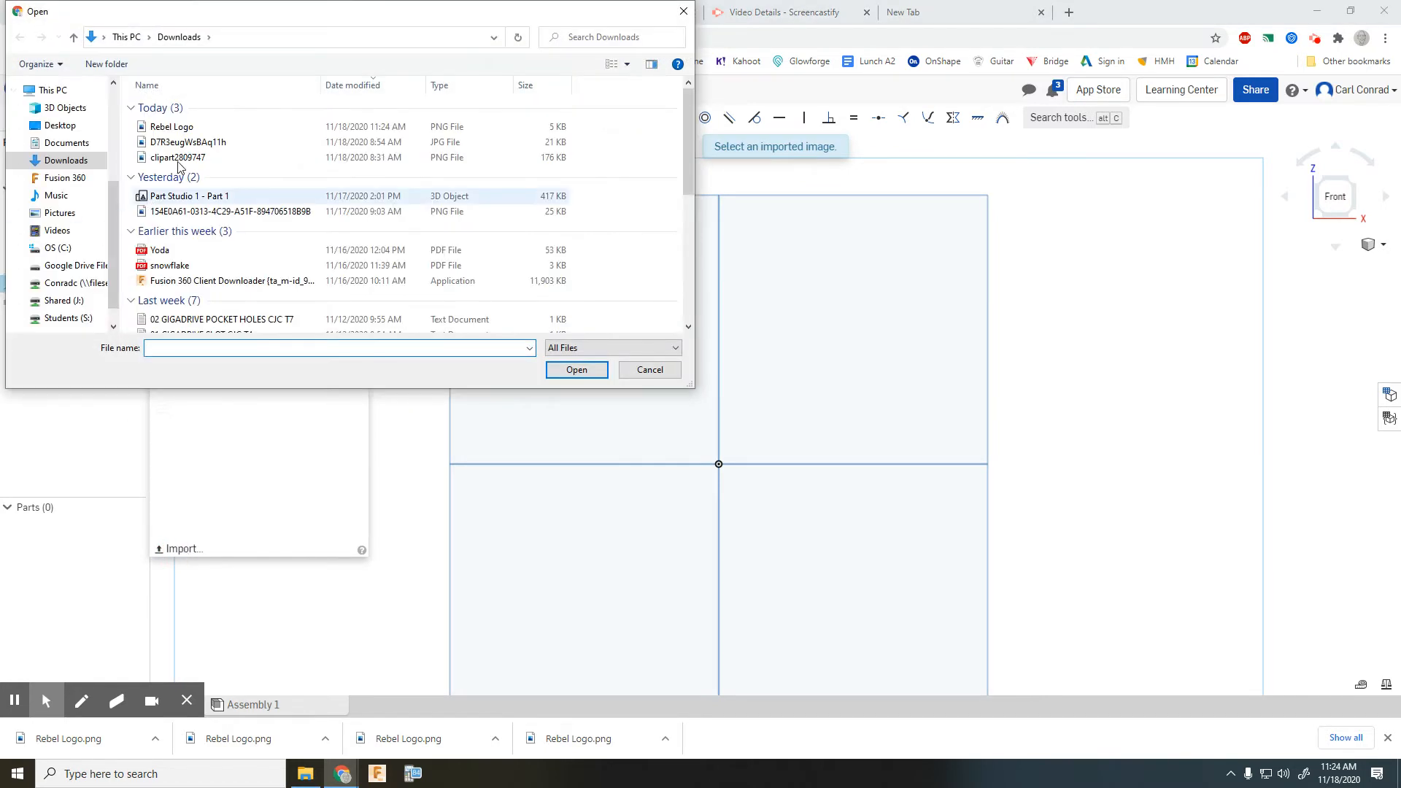
pyautogui.click(172, 126)
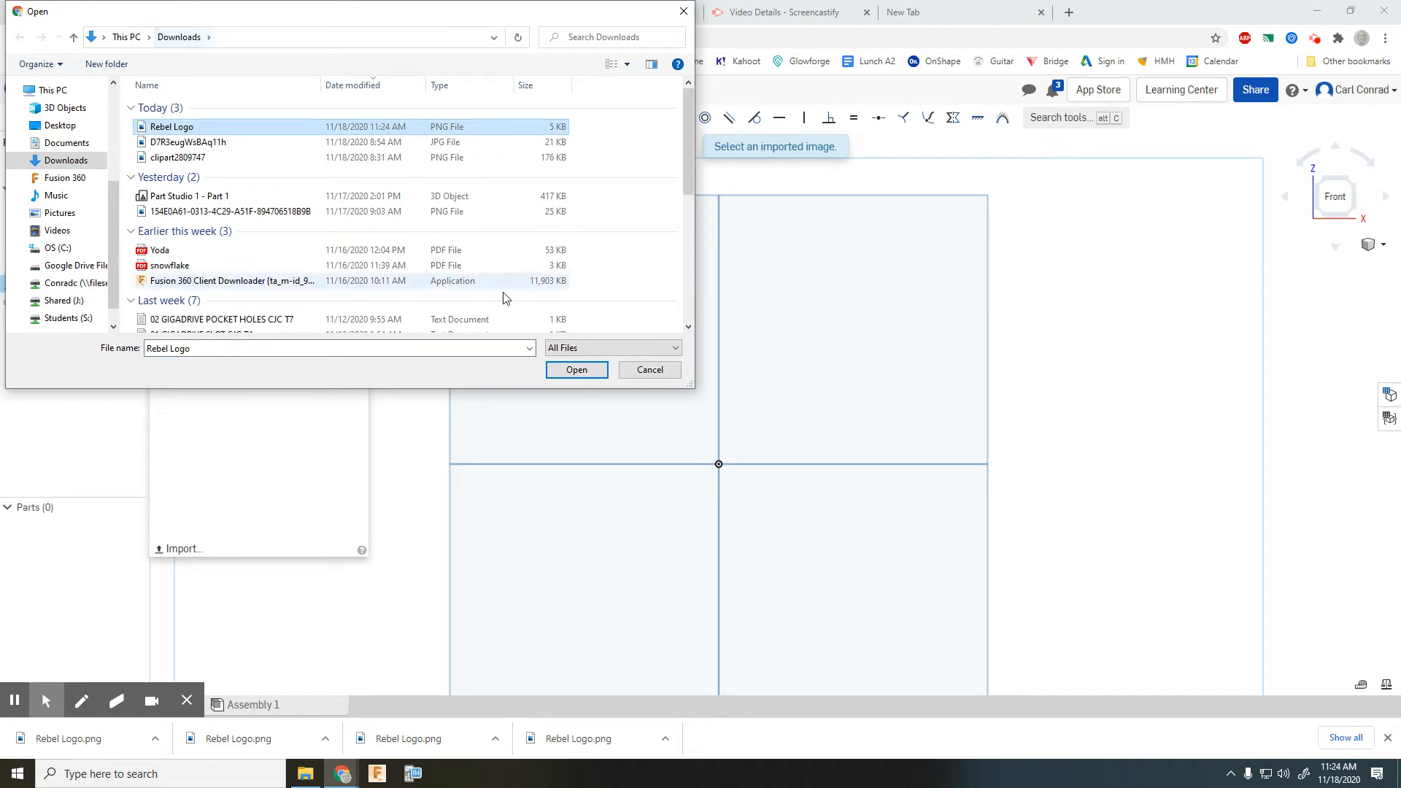
pyautogui.click(576, 369)
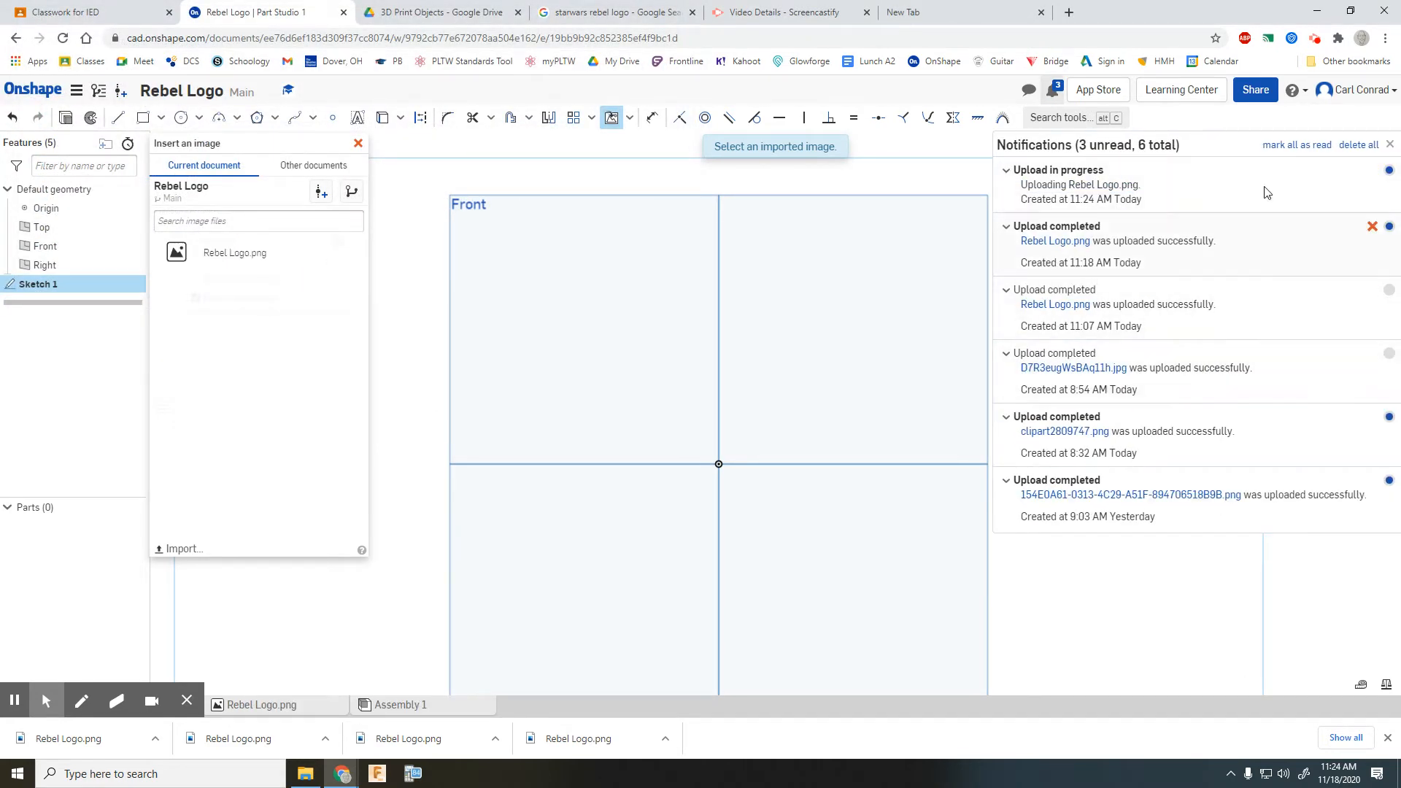
pyautogui.click(234, 253)
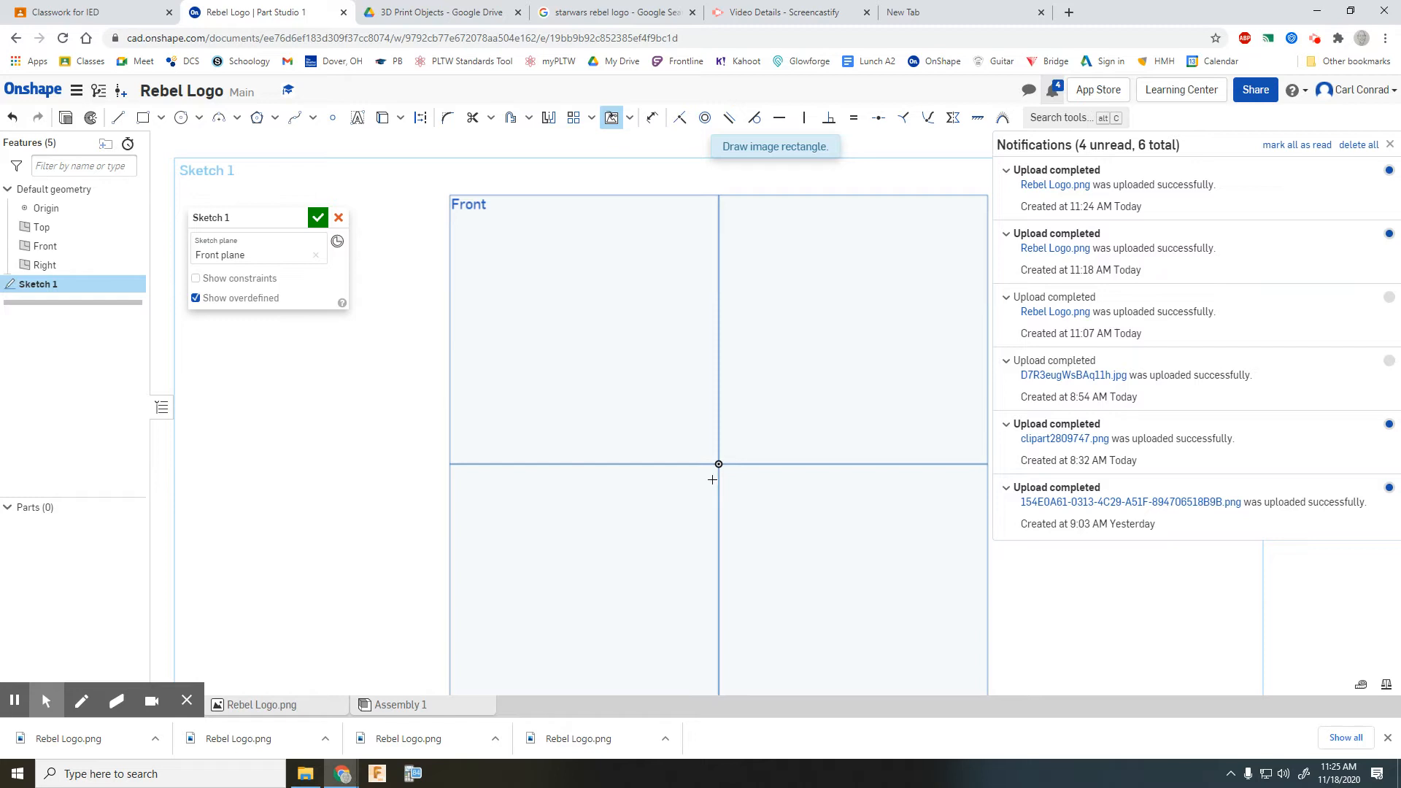
pyautogui.moveTo(580, 272)
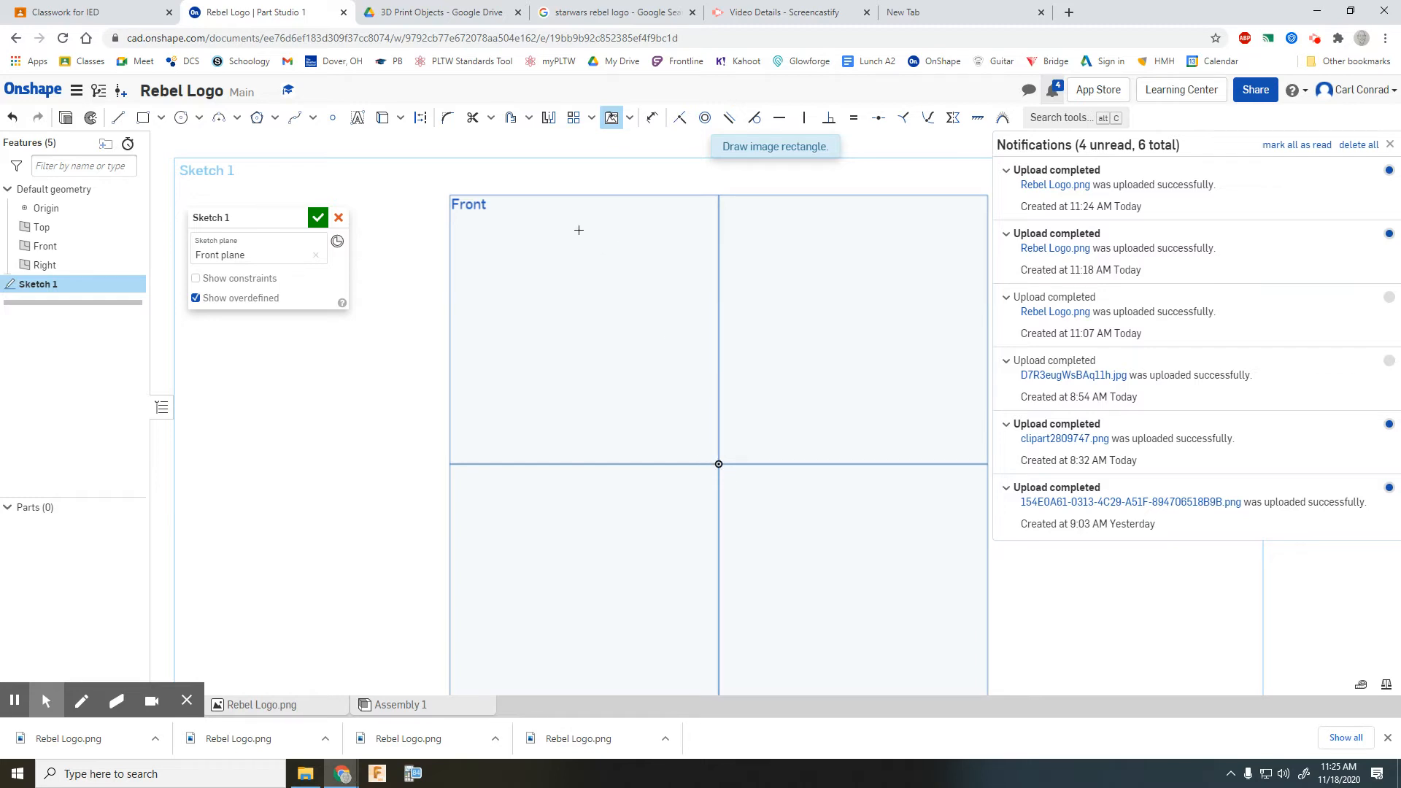
pyautogui.moveTo(580, 230); pyautogui.dragTo(855, 438)
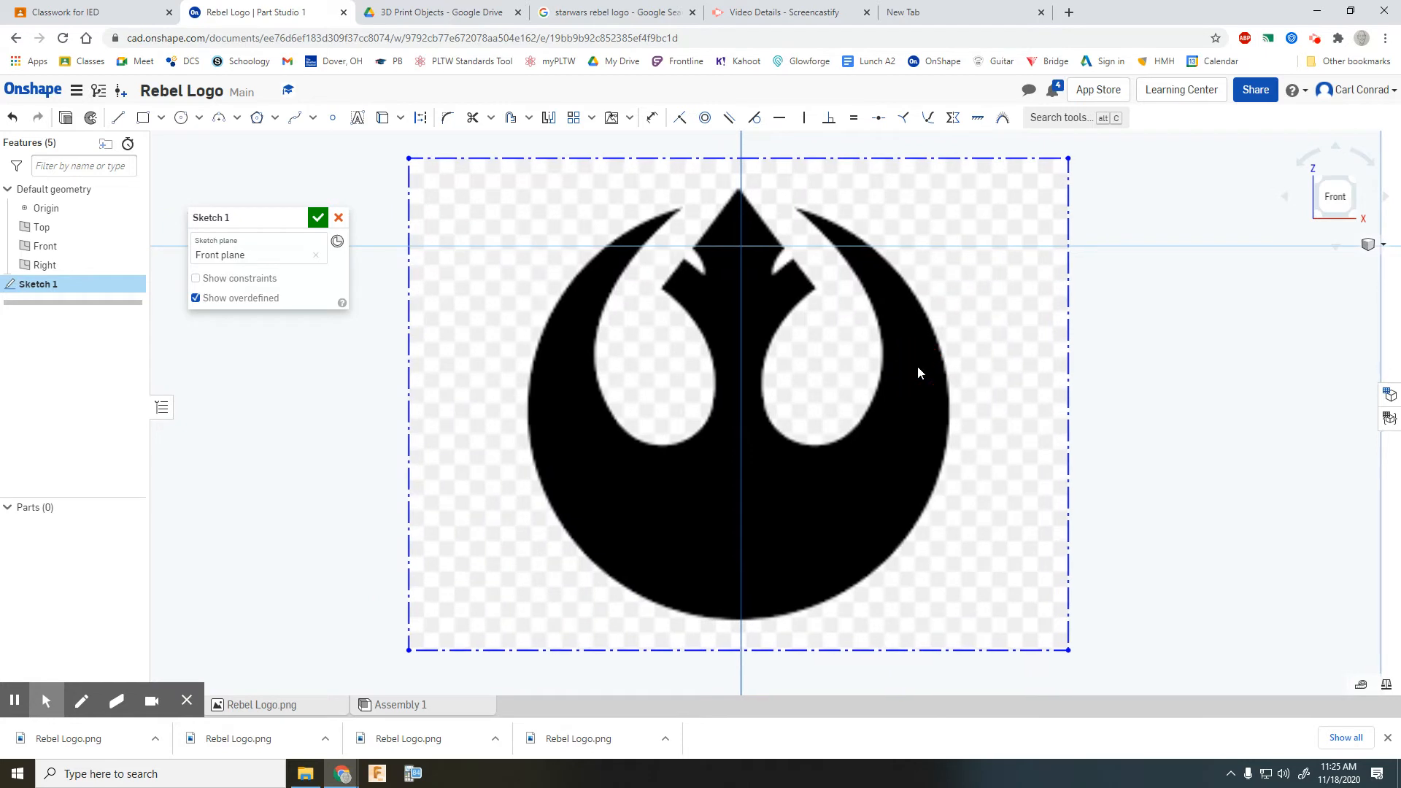
pyautogui.moveTo(742, 199)
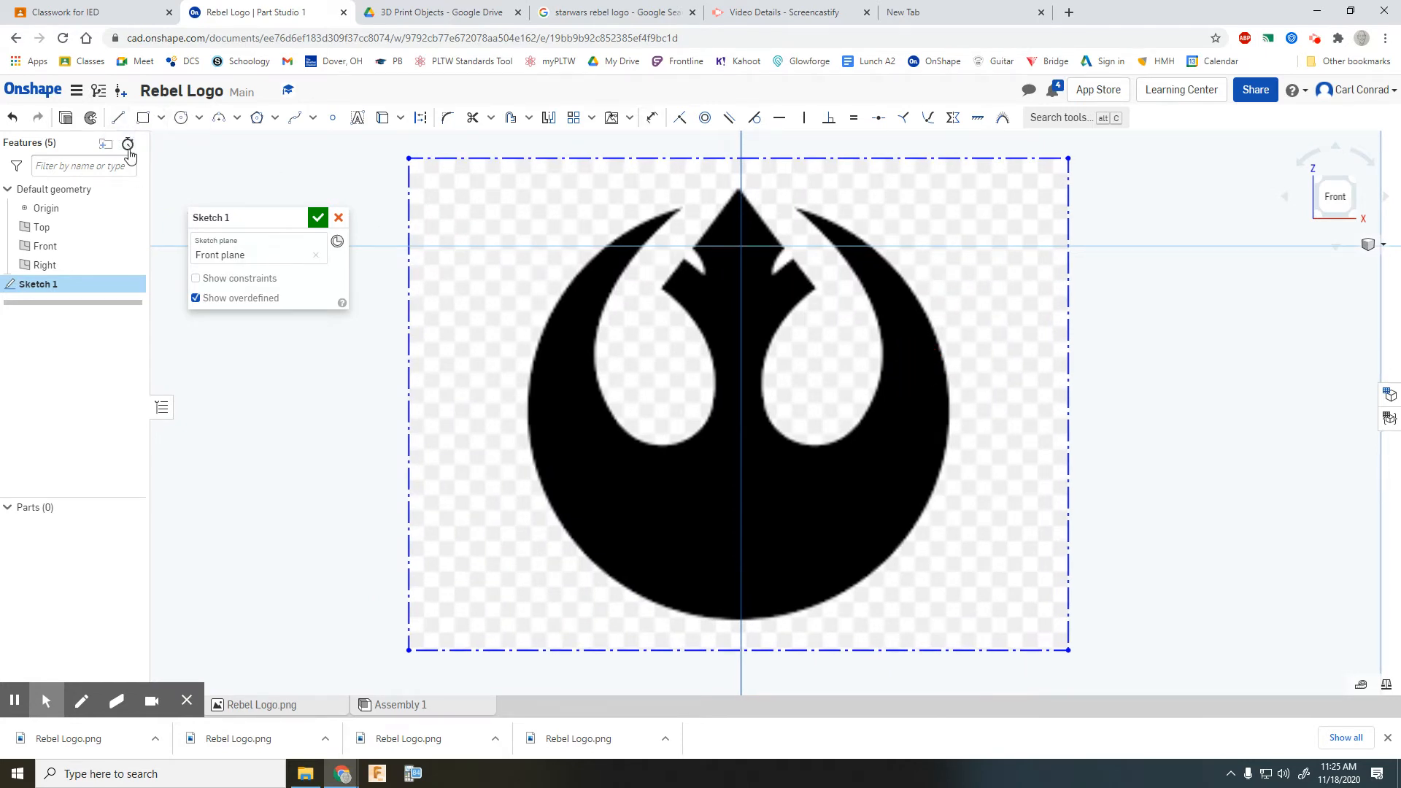
# Trace the logo's top arrowhead with left and right edge lines.
pyautogui.click(117, 116)
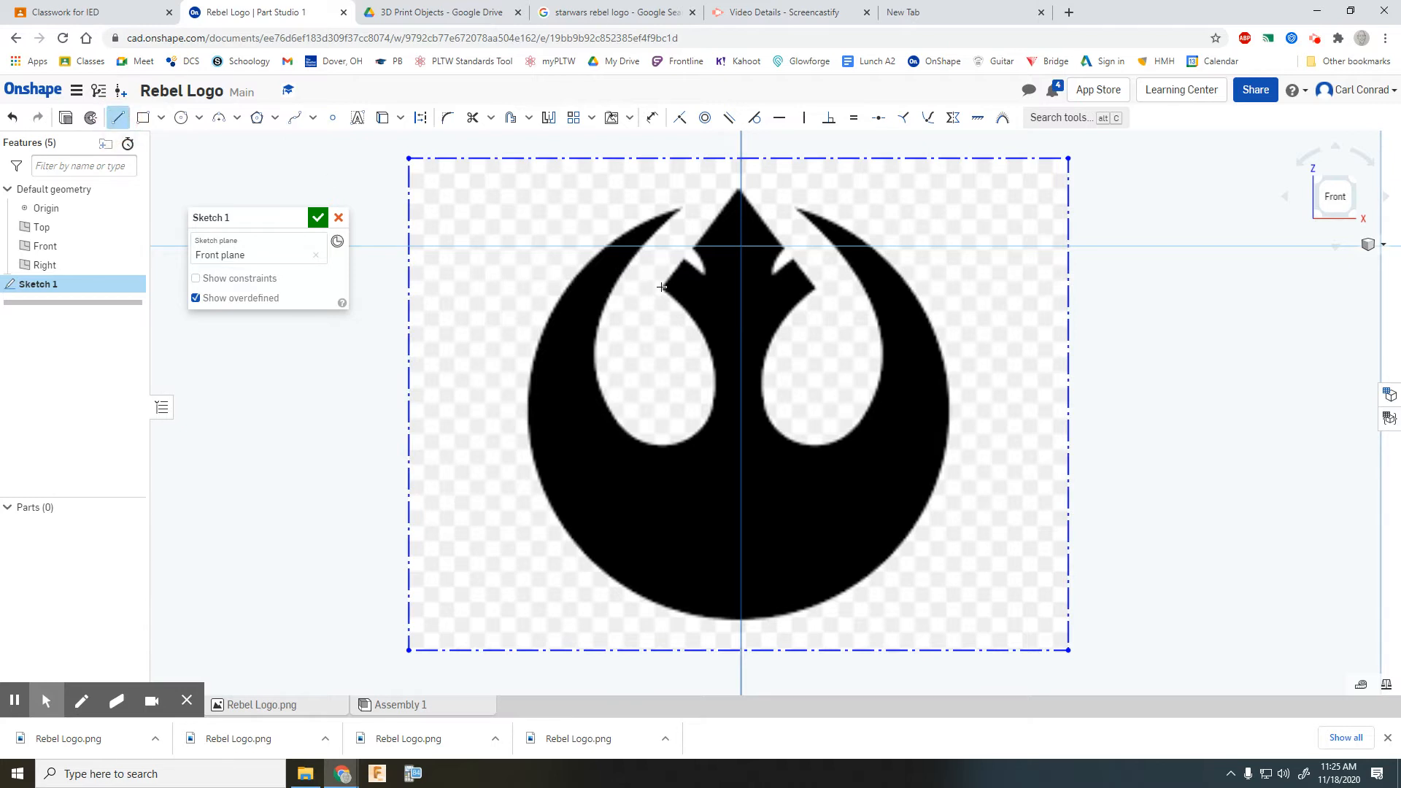
pyautogui.moveTo(661, 287); pyautogui.dragTo(737, 188)
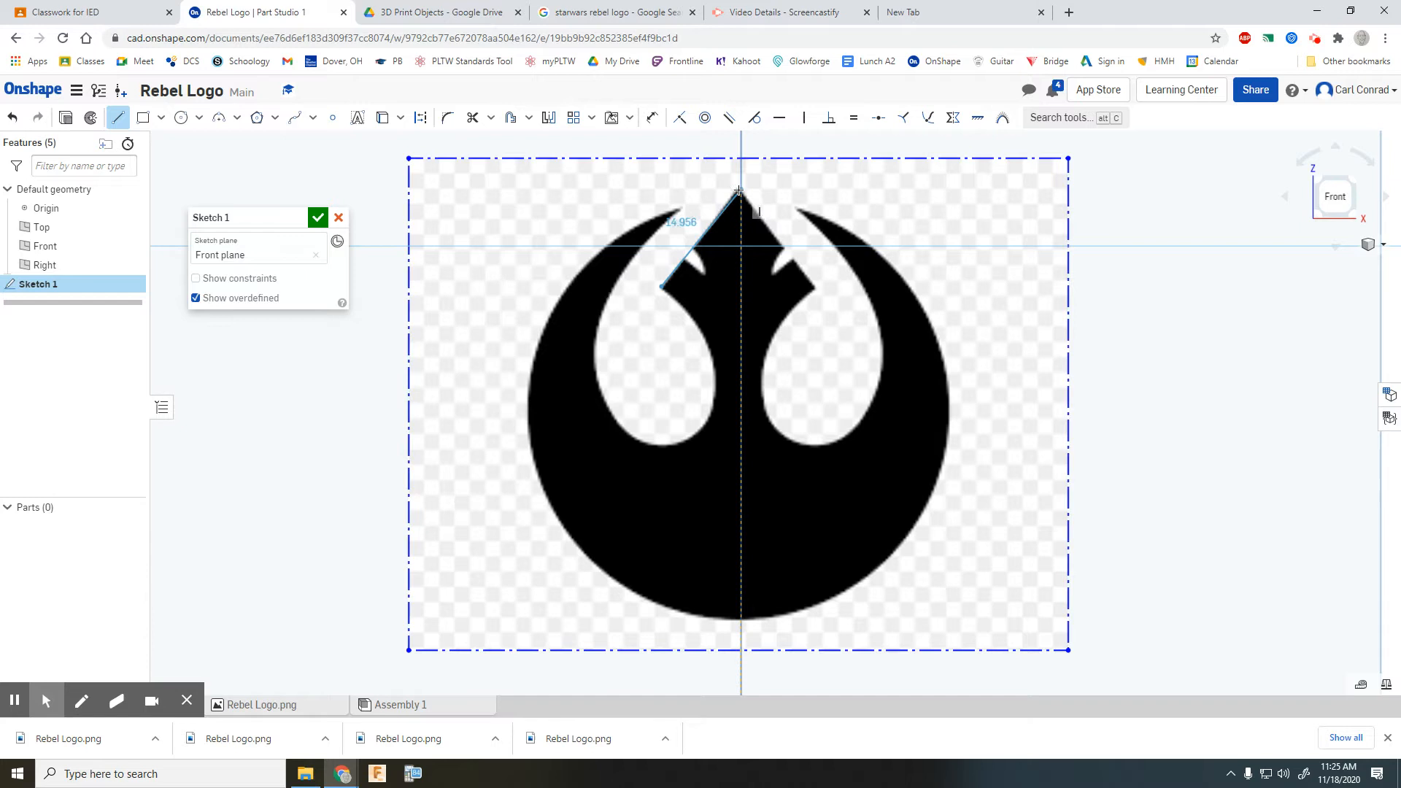
pyautogui.moveTo(739, 189); pyautogui.dragTo(813, 286)
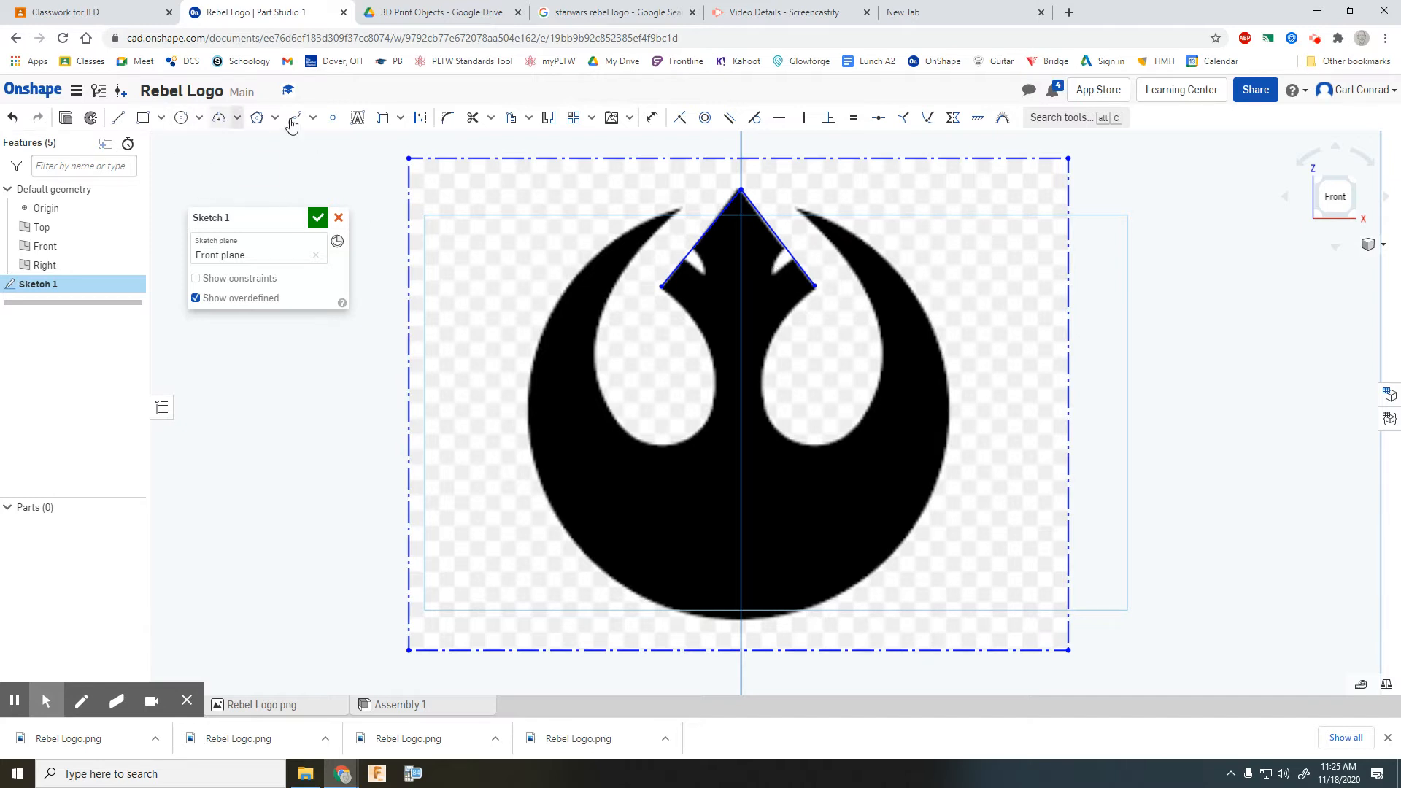
# Draw a circle centred on the vertical axis and enlarge it to the logo's outer edge.
pyautogui.click(181, 117)
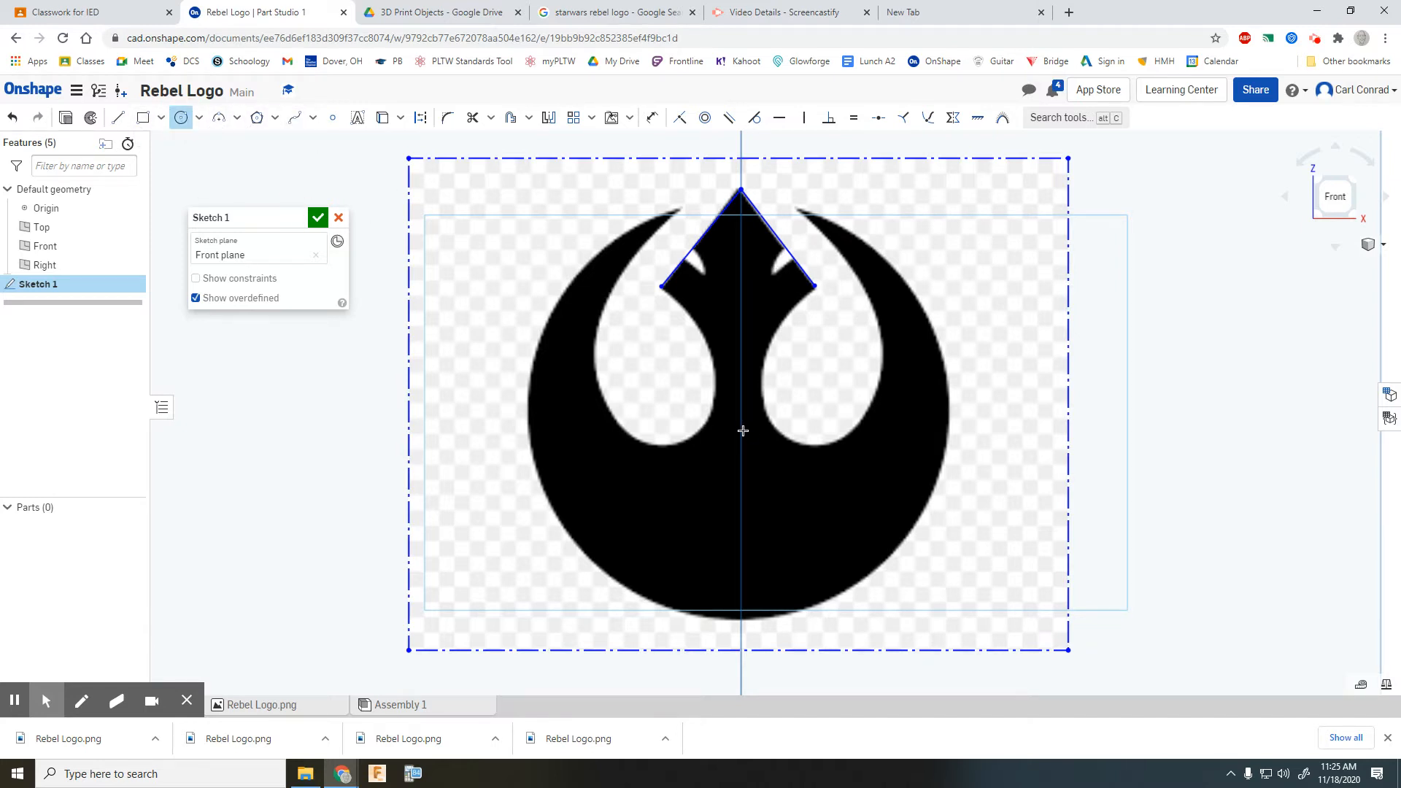
pyautogui.moveTo(740, 432); pyautogui.dragTo(740, 190)
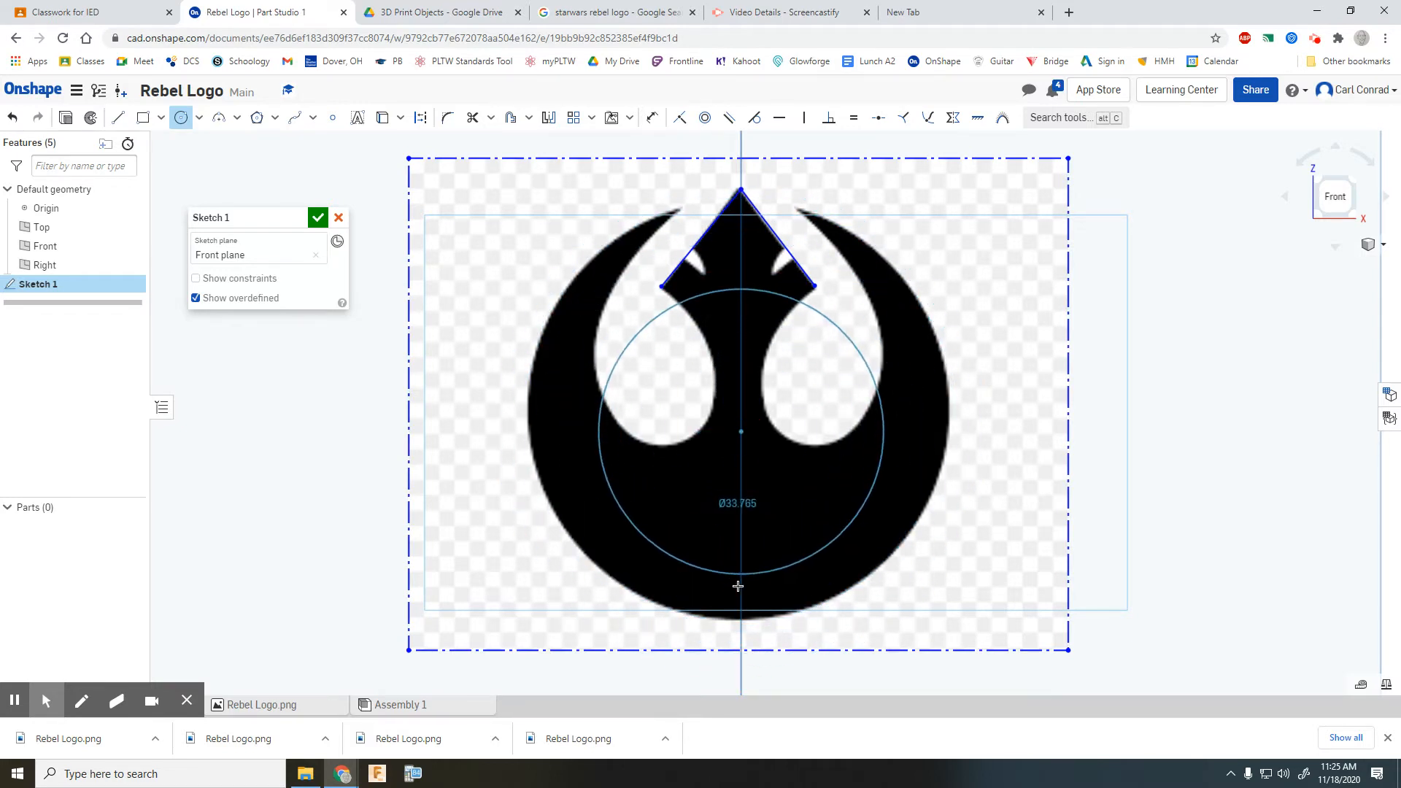
pyautogui.moveTo(738, 587); pyautogui.dragTo(730, 643)
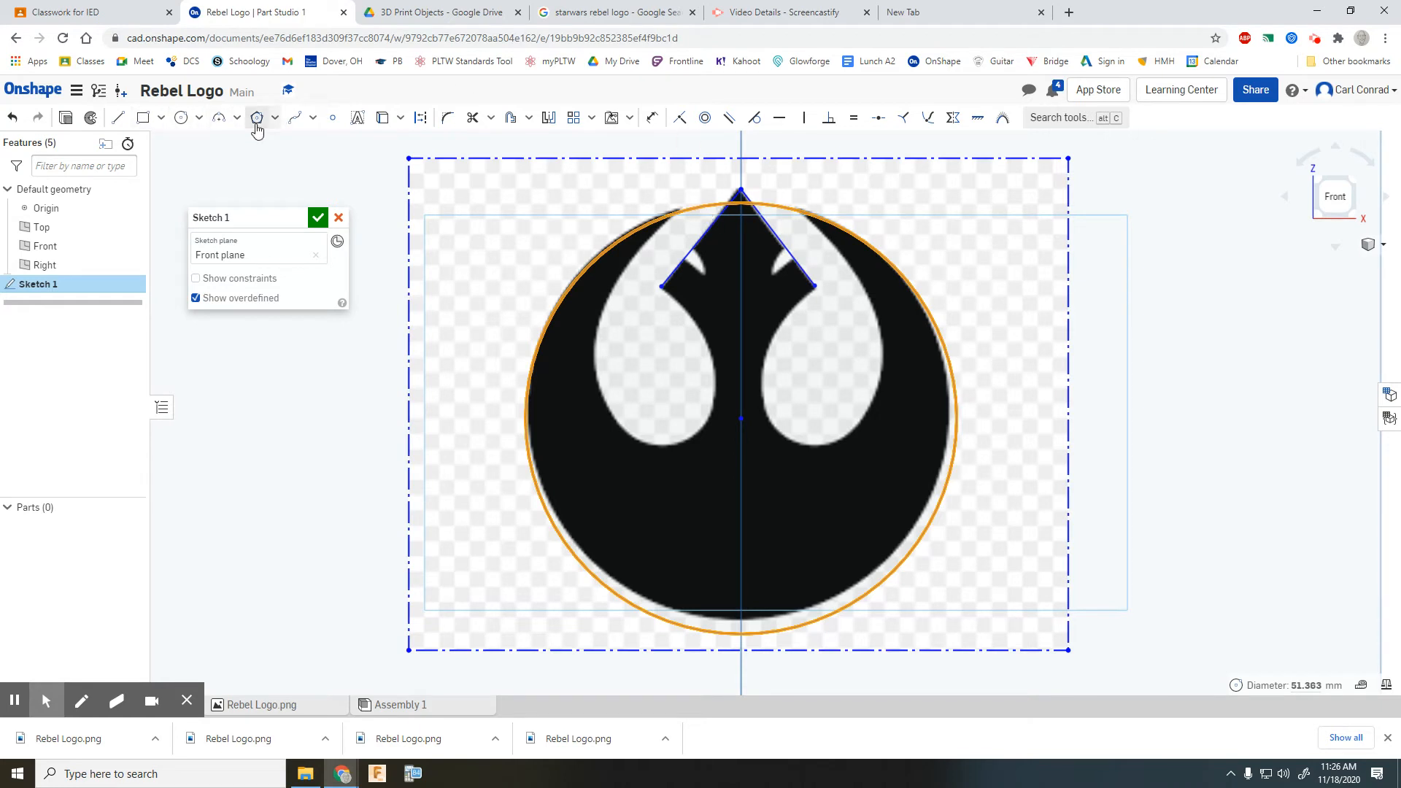
# Trace both teardrop-shaped cutouts with splines.
pyautogui.click(313, 116)
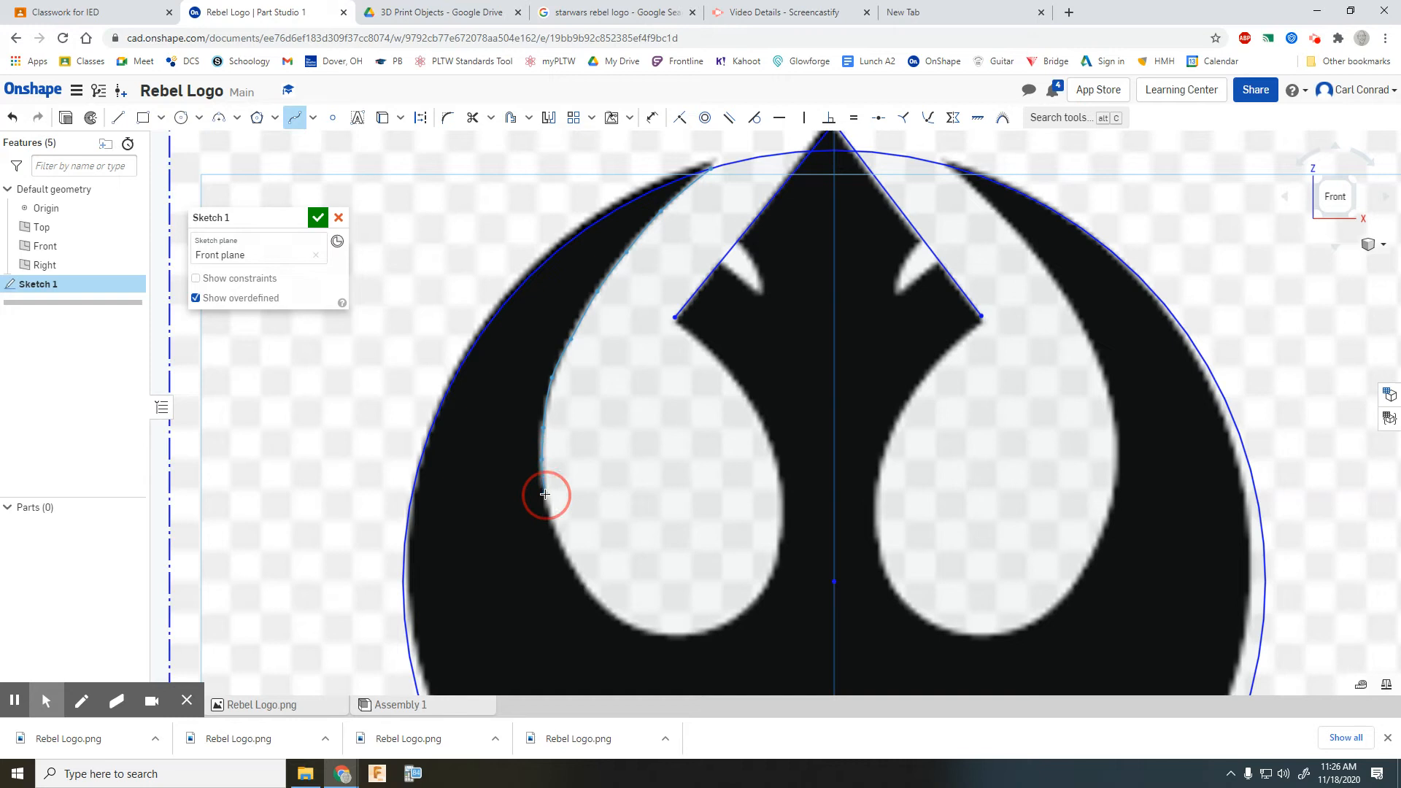
pyautogui.moveTo(556, 532)
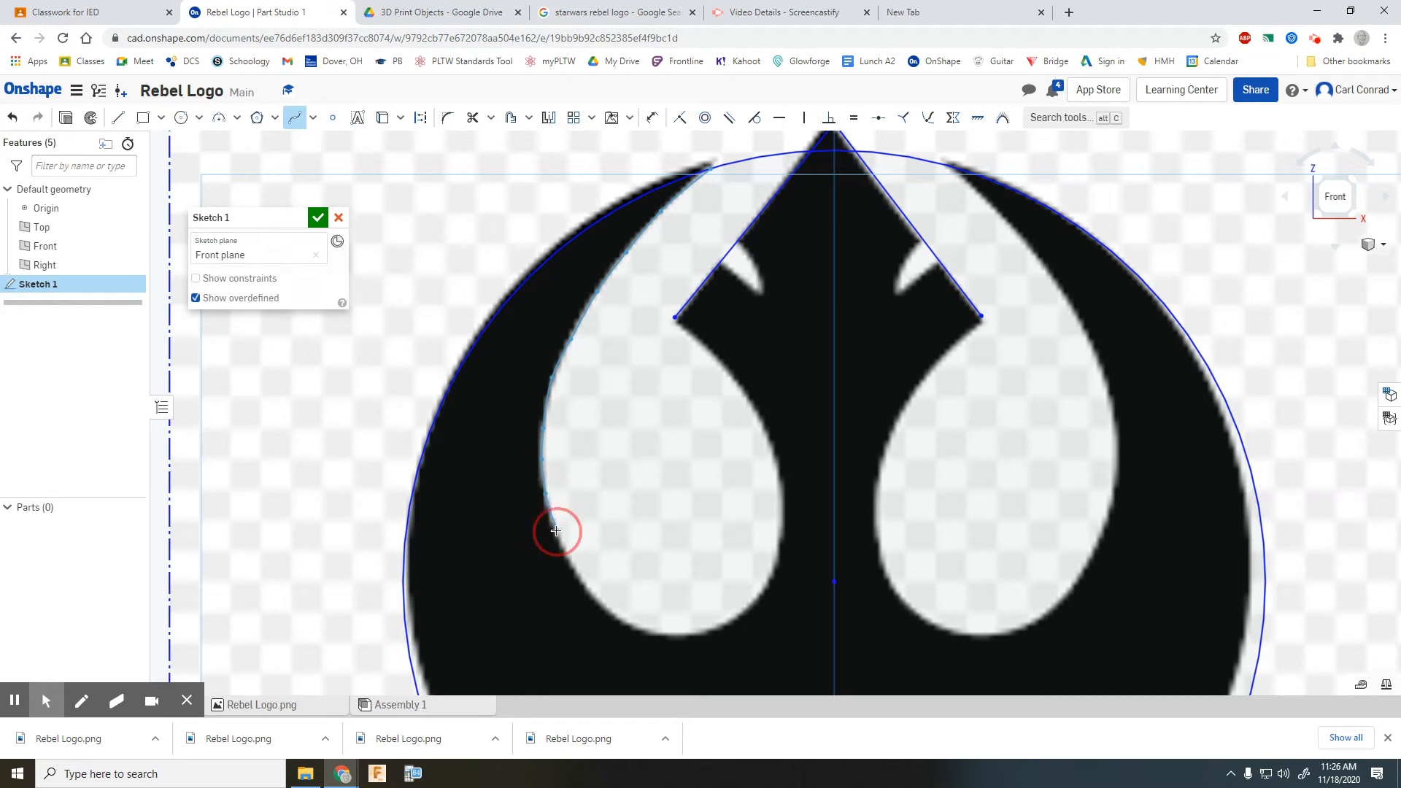
pyautogui.moveTo(585, 589)
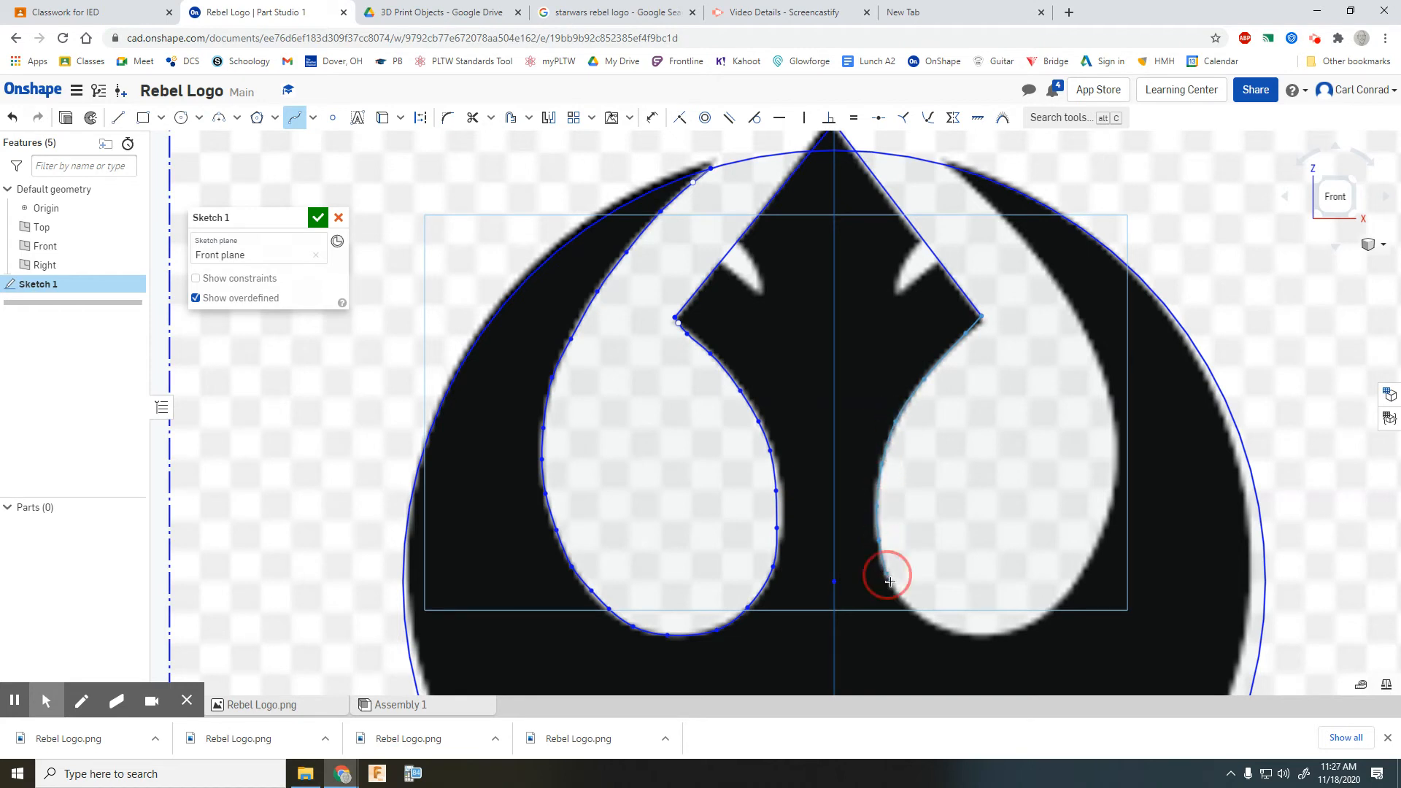
pyautogui.moveTo(952, 632)
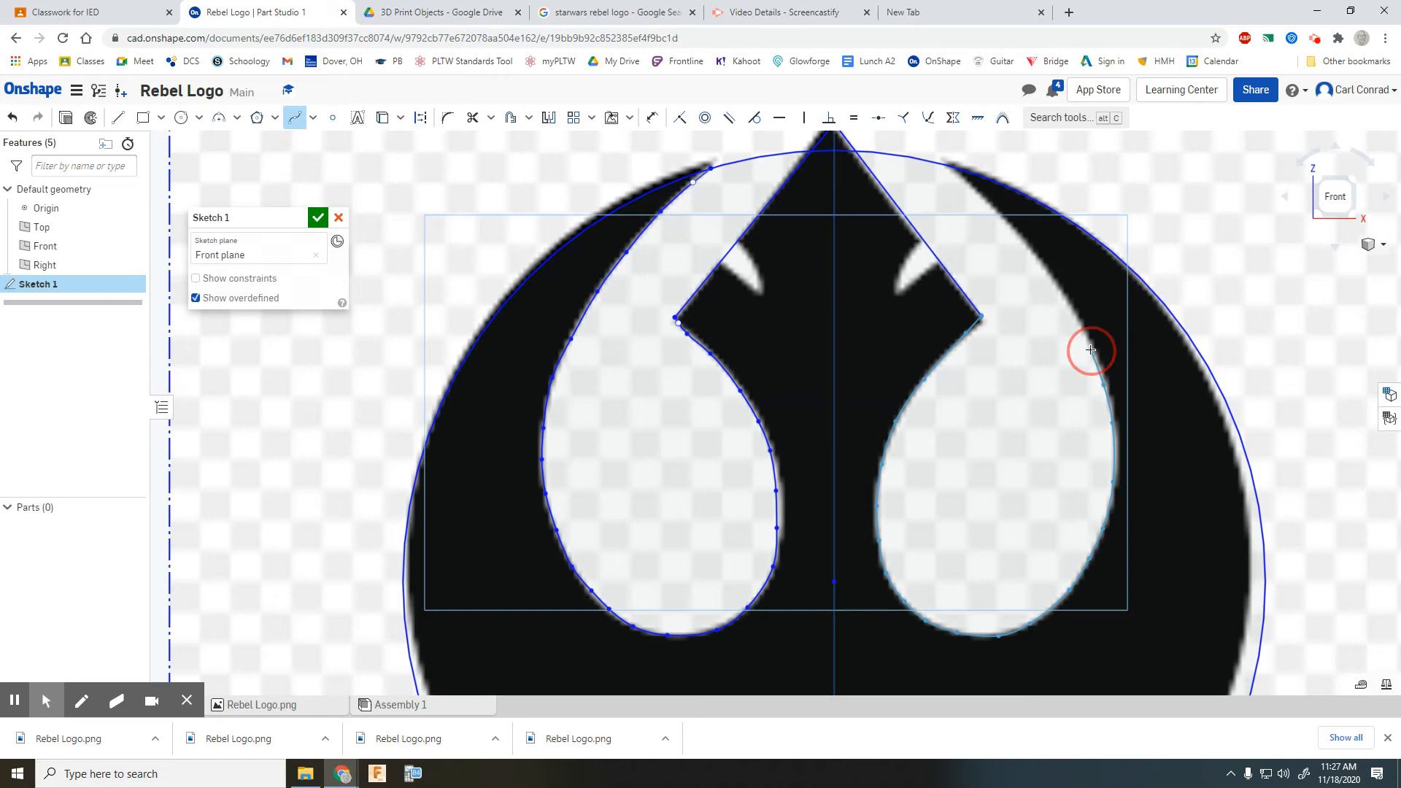
pyautogui.moveTo(1031, 258)
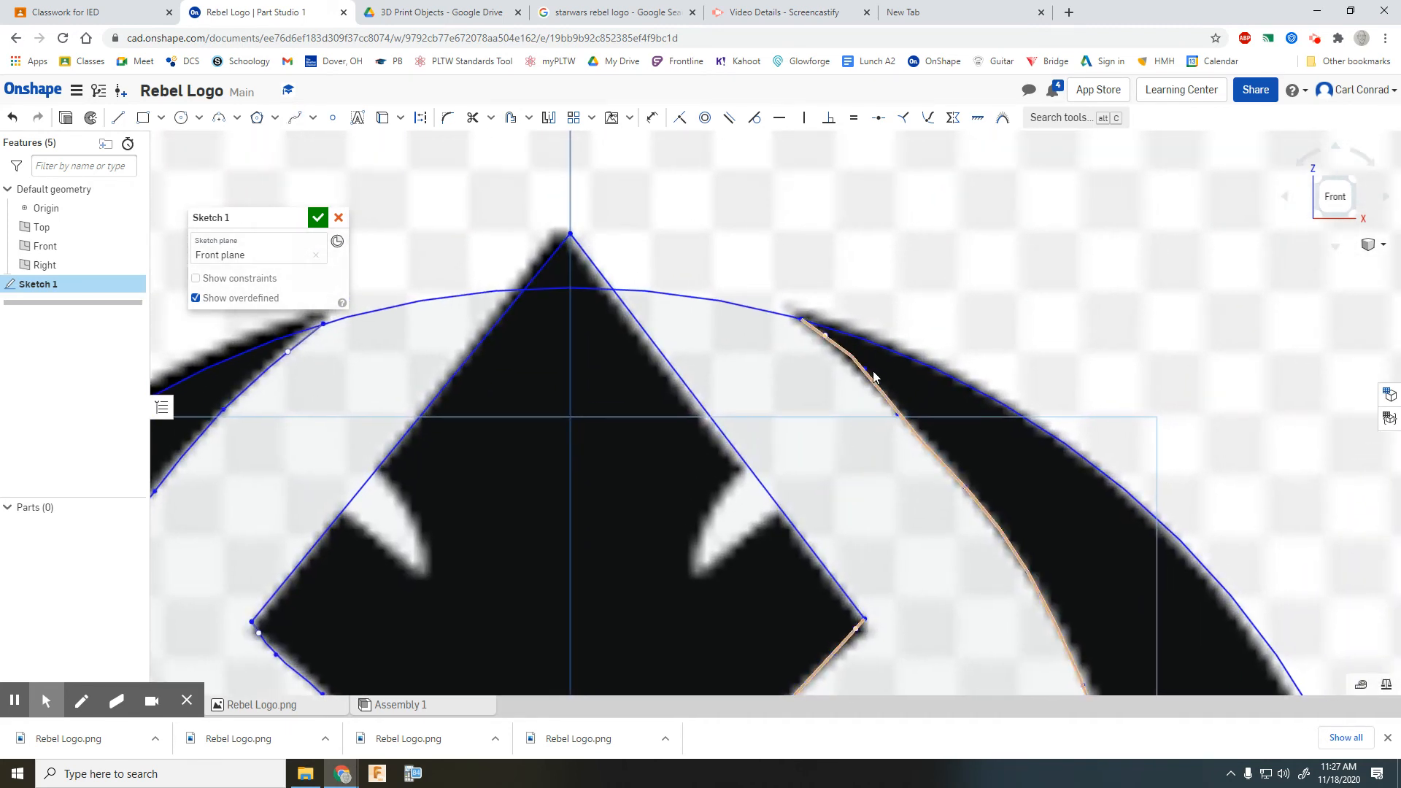
# Trim the excess circle and line segments into closed regions and finish Sketch 1.
pyautogui.click(862, 375)
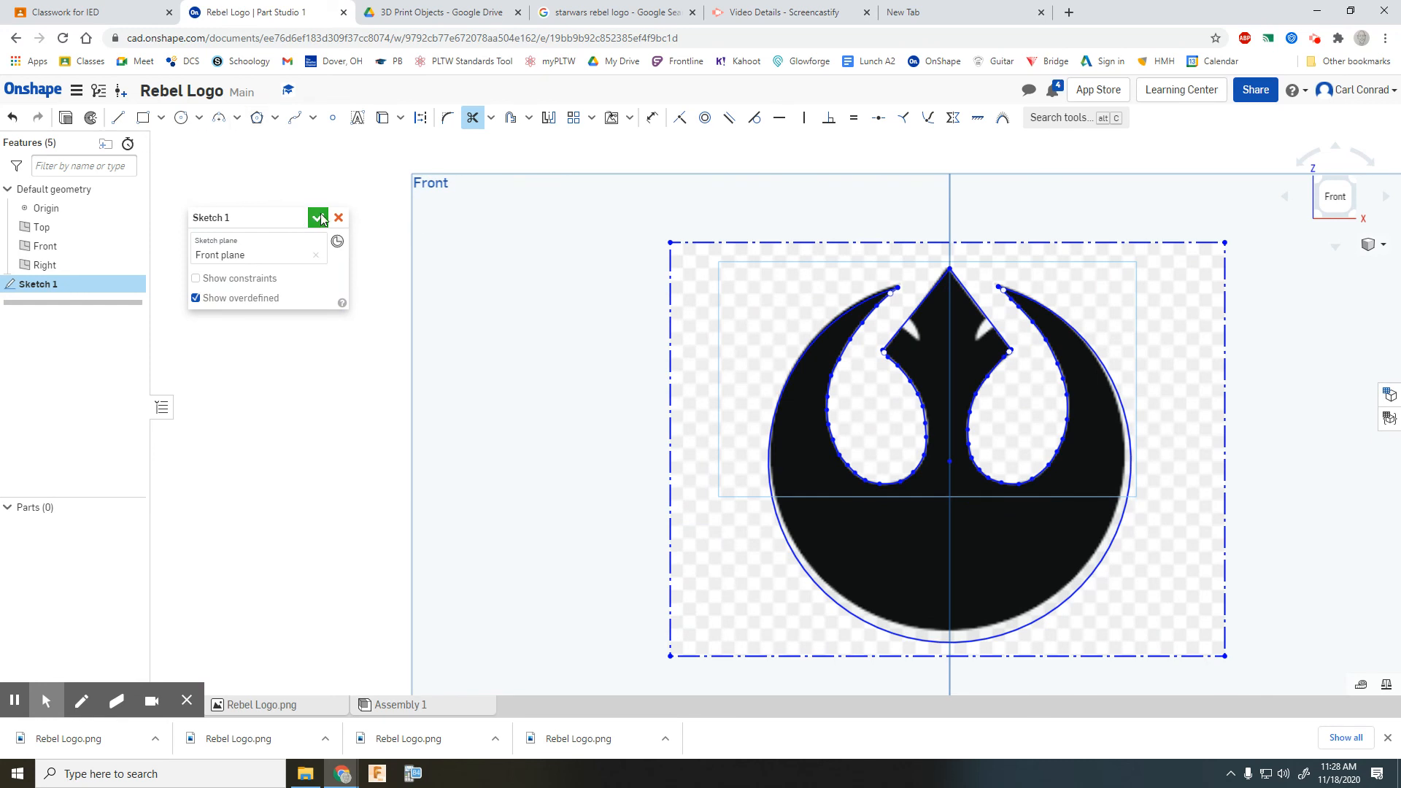
pyautogui.click(317, 217)
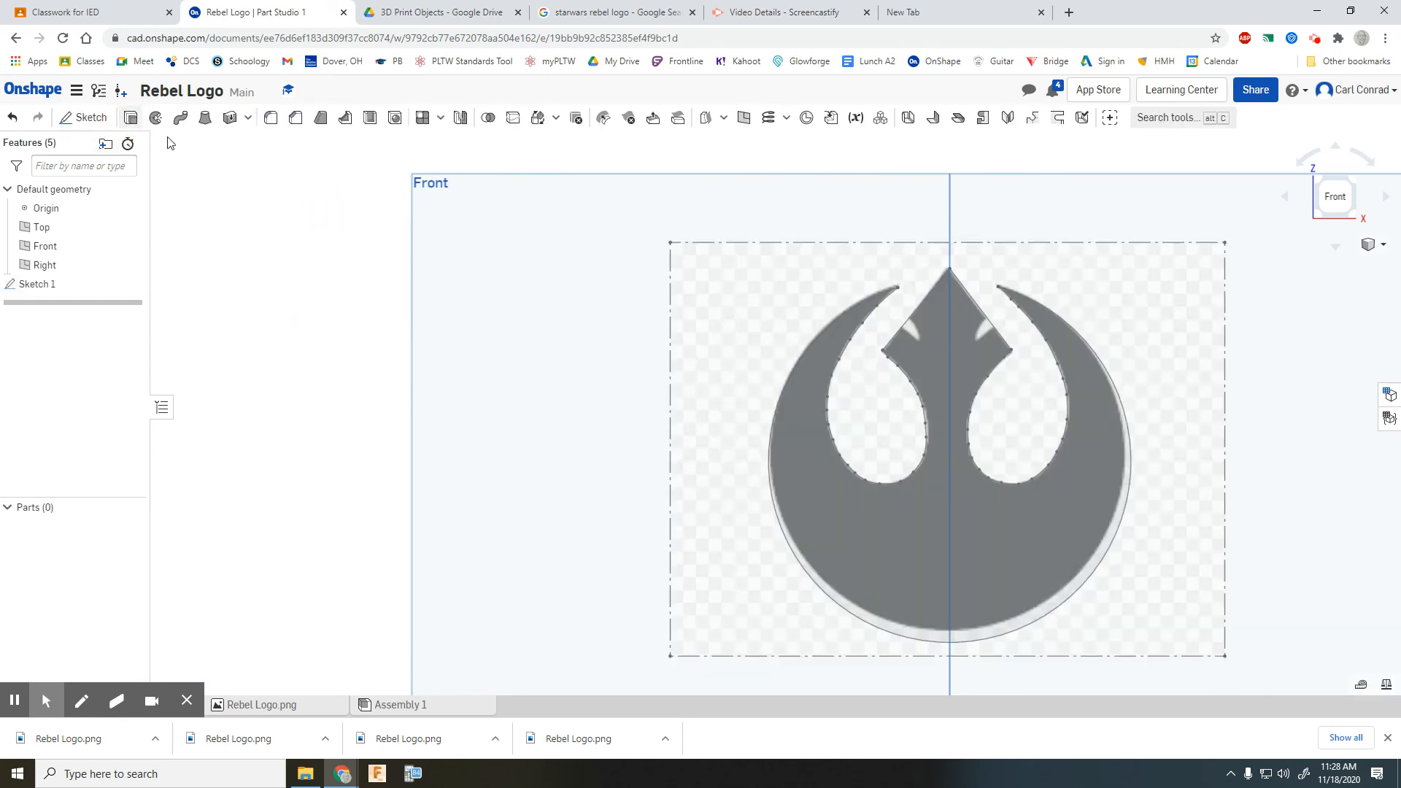
# Extrude the logo sketch 2 mm Blind into solid Part 1.
pyautogui.click(204, 117)
pyautogui.write('2')
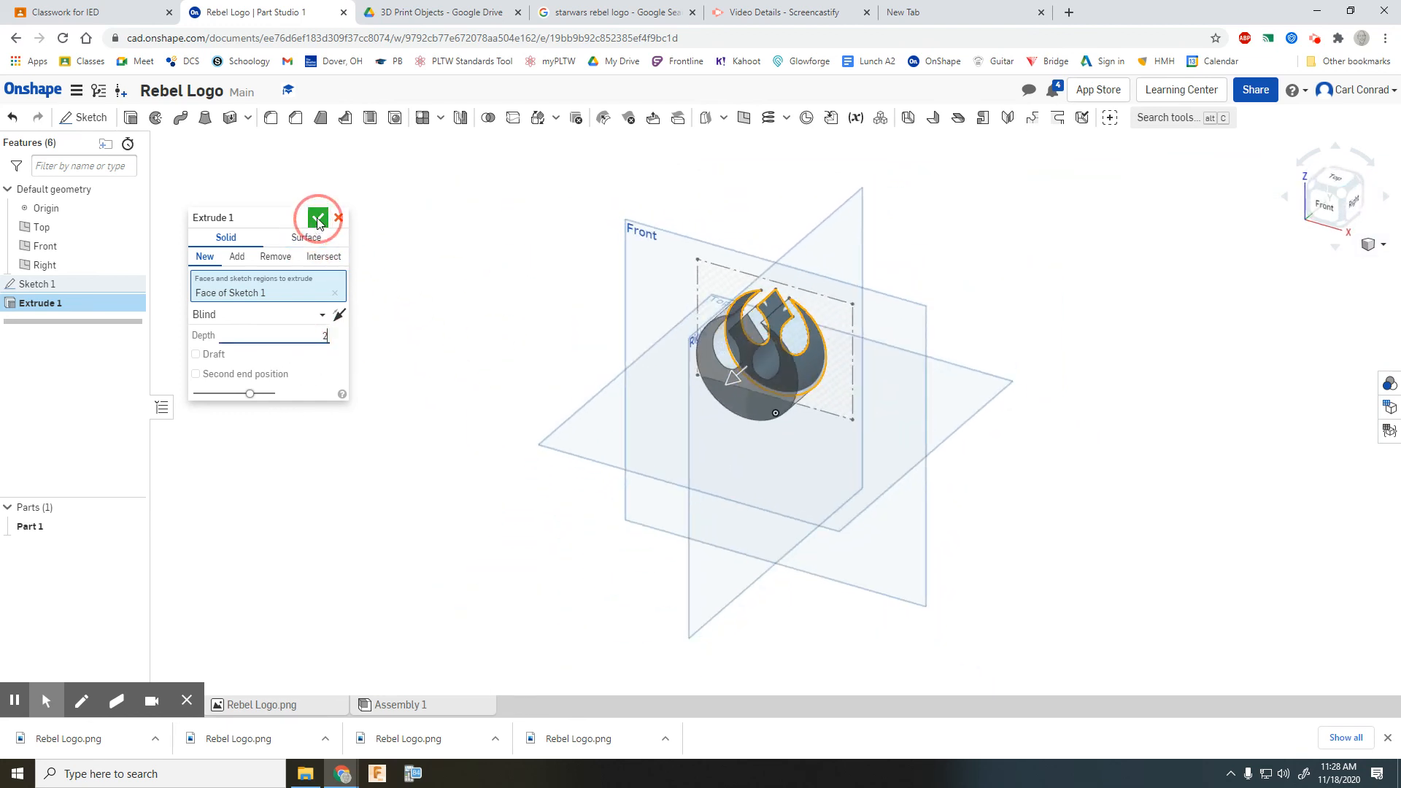
pyautogui.click(317, 220)
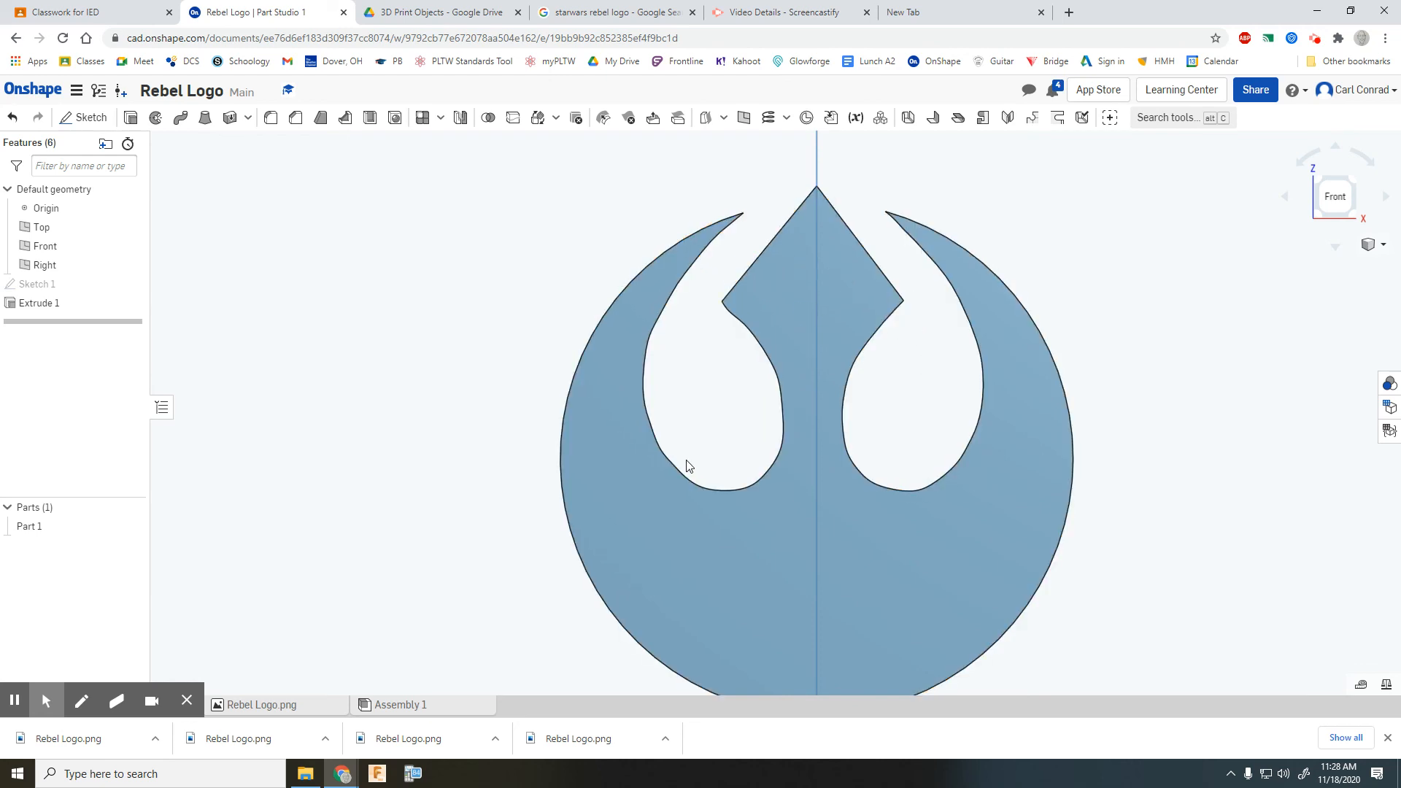
pyautogui.moveTo(789, 375)
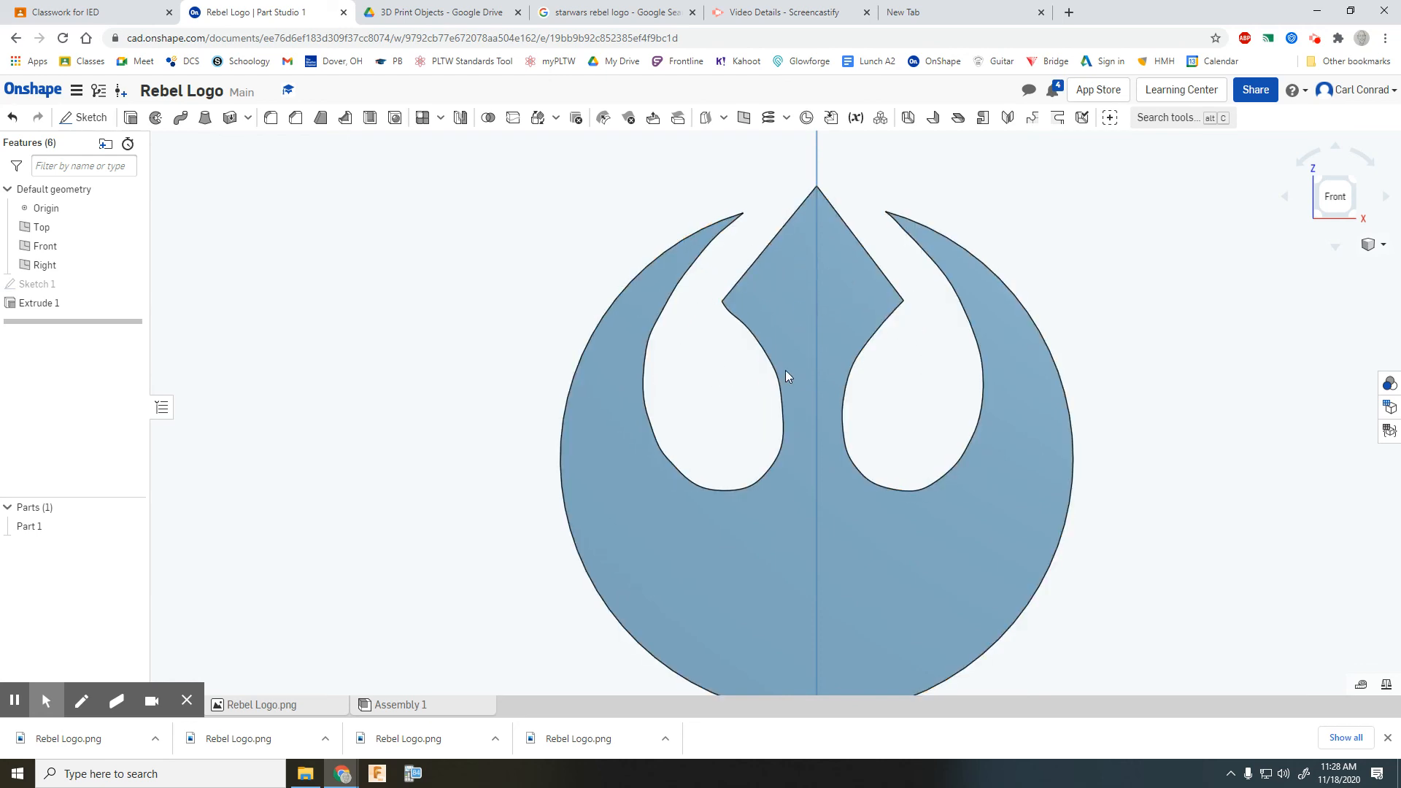